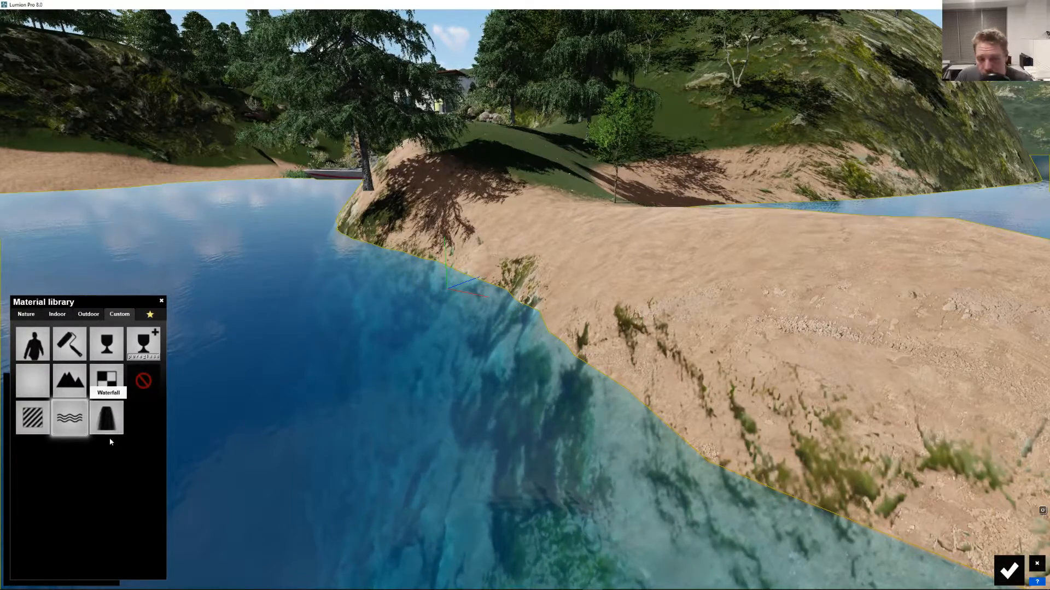
pyautogui.moveTo(69, 416)
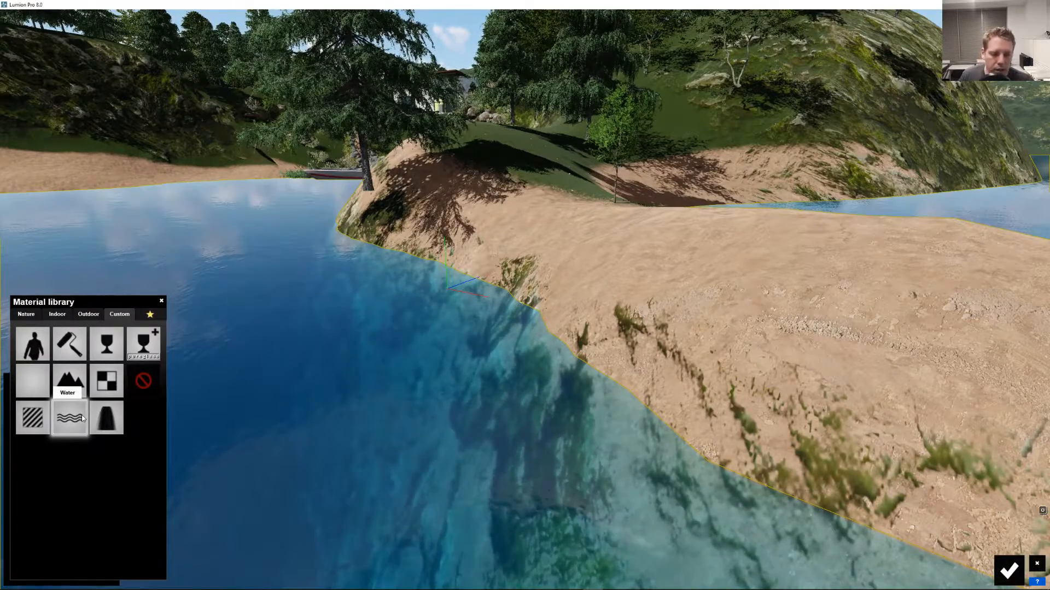
pyautogui.moveTo(84, 404)
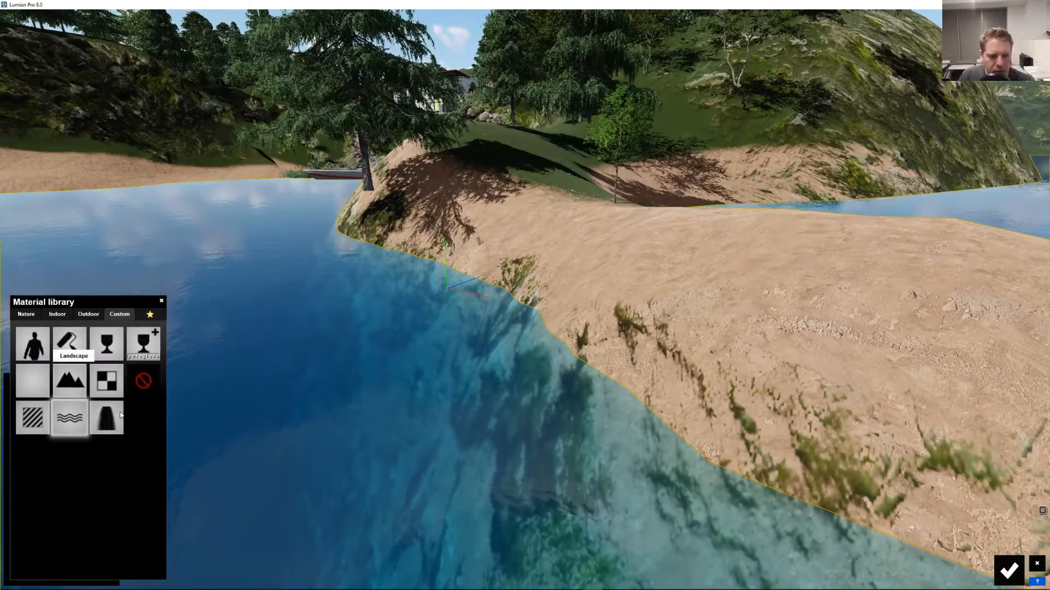
# Browse the material library's Nature tab and show its Water preset category
pyautogui.click(26, 314)
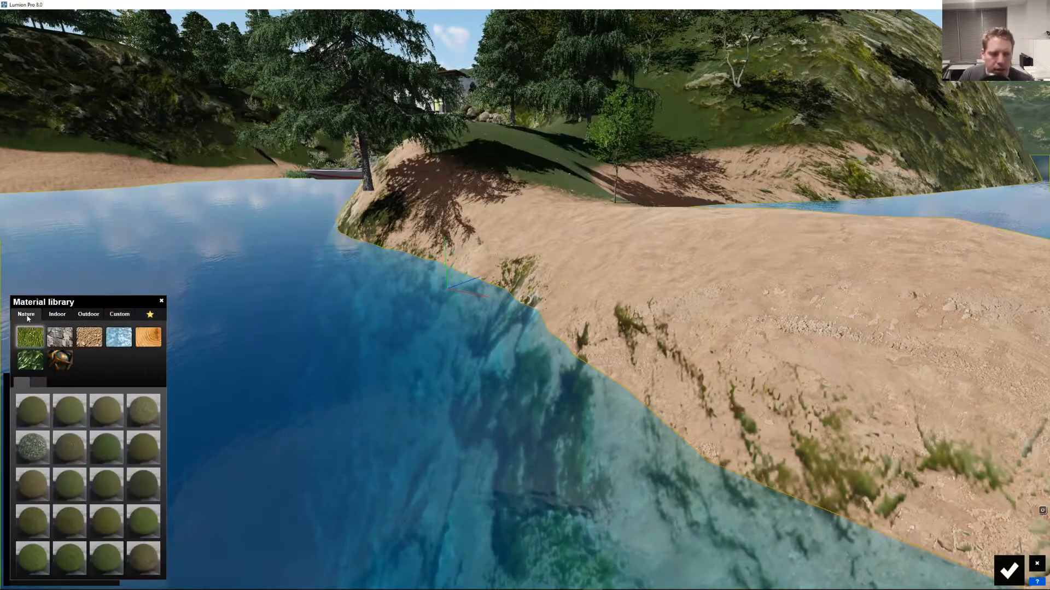
pyautogui.moveTo(116, 337)
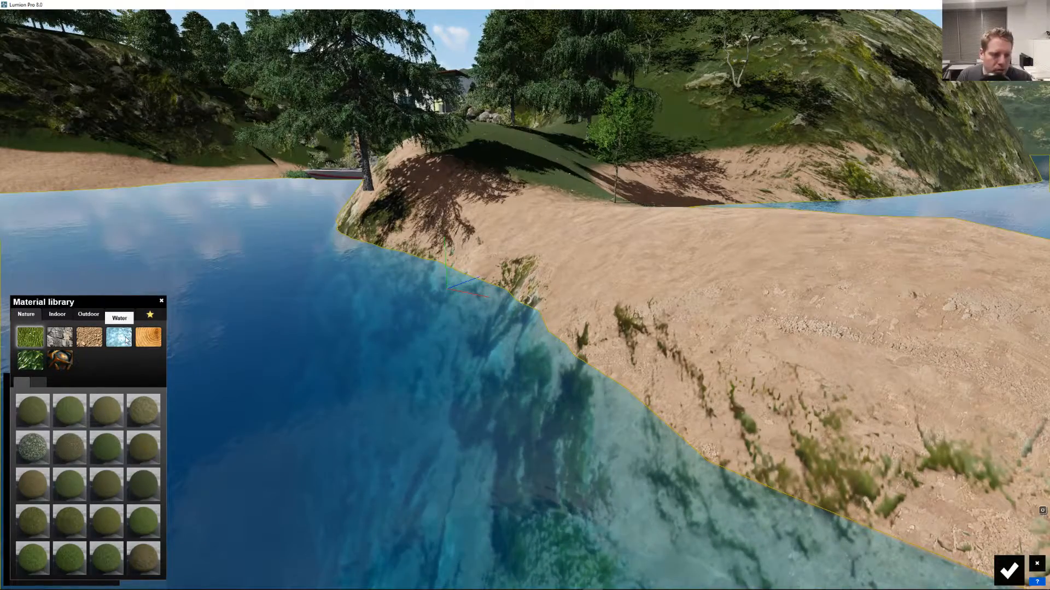
pyautogui.click(119, 314)
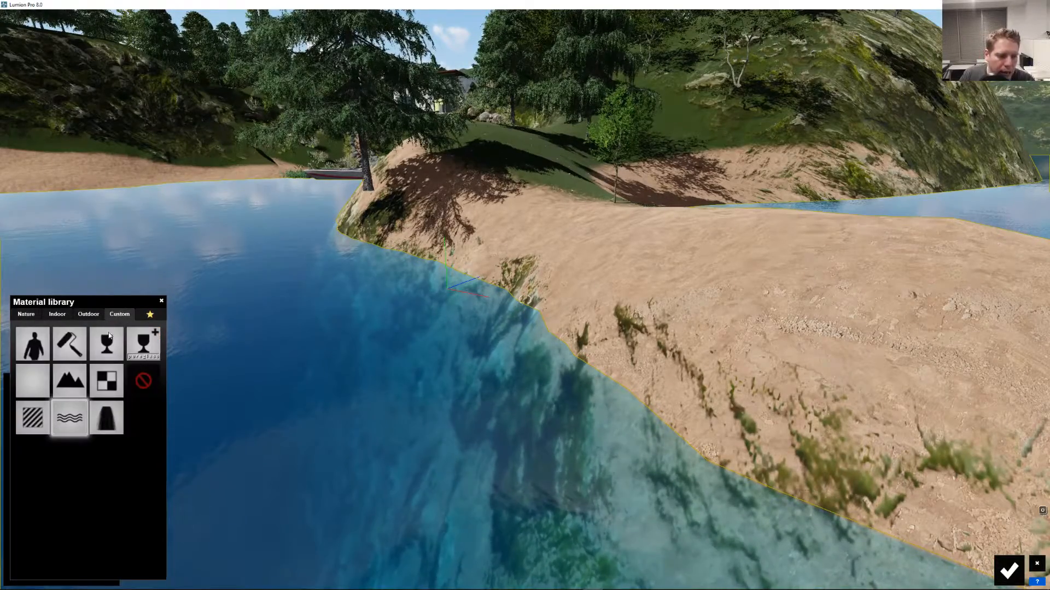
pyautogui.click(69, 417)
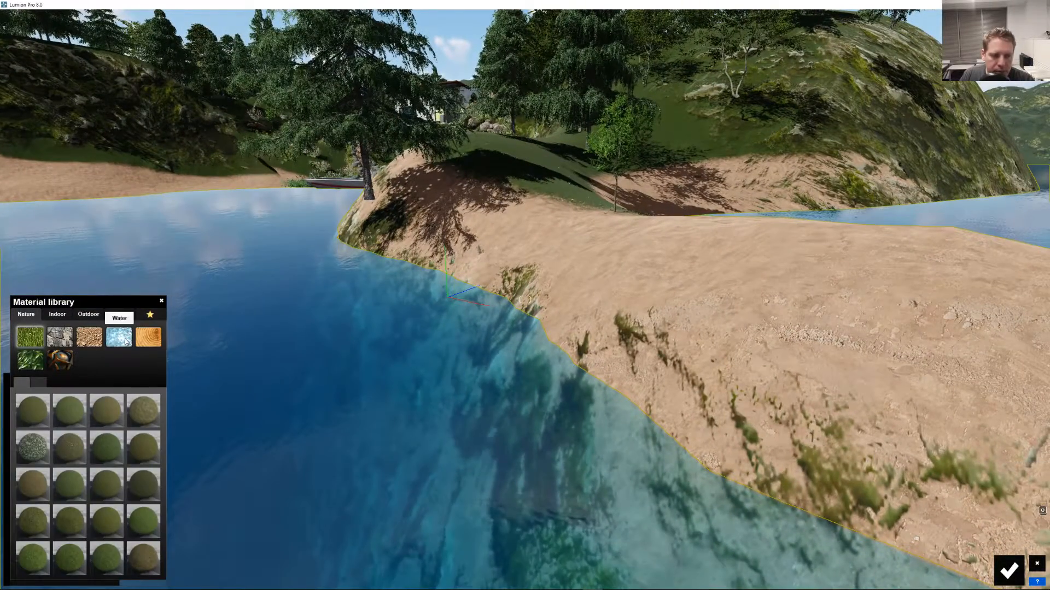
pyautogui.click(113, 337)
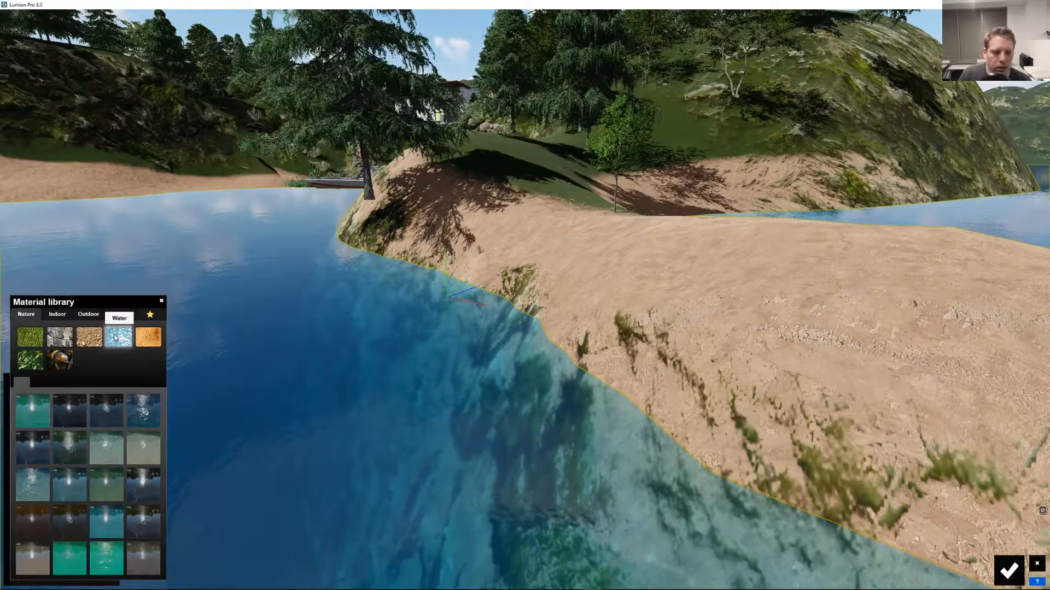
# Apply the basic Custom Water material and adjust its wave height, glossiness and wave scale
pyautogui.click(106, 337)
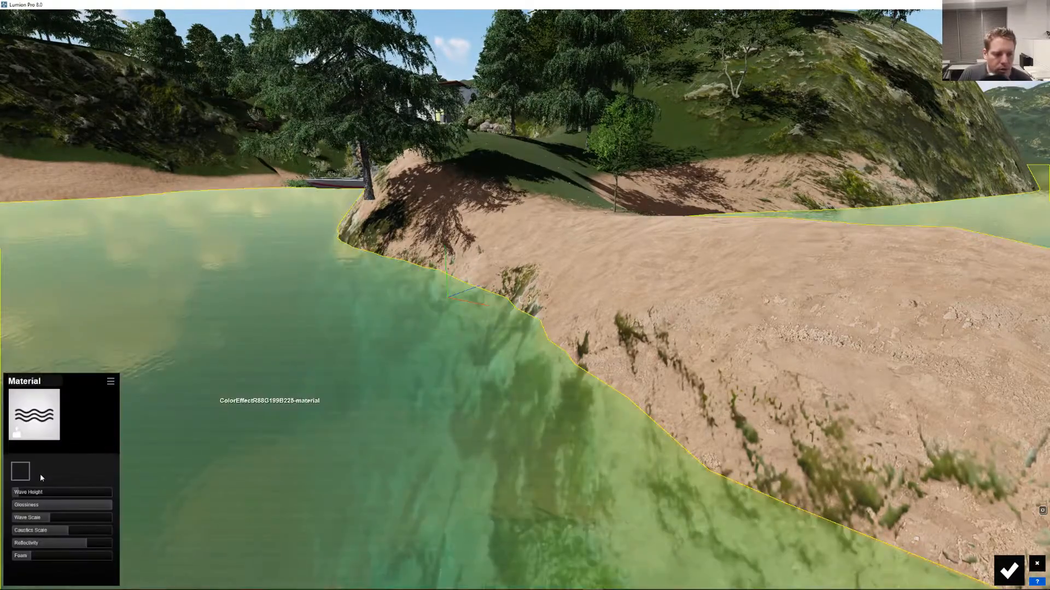
pyautogui.click(20, 471)
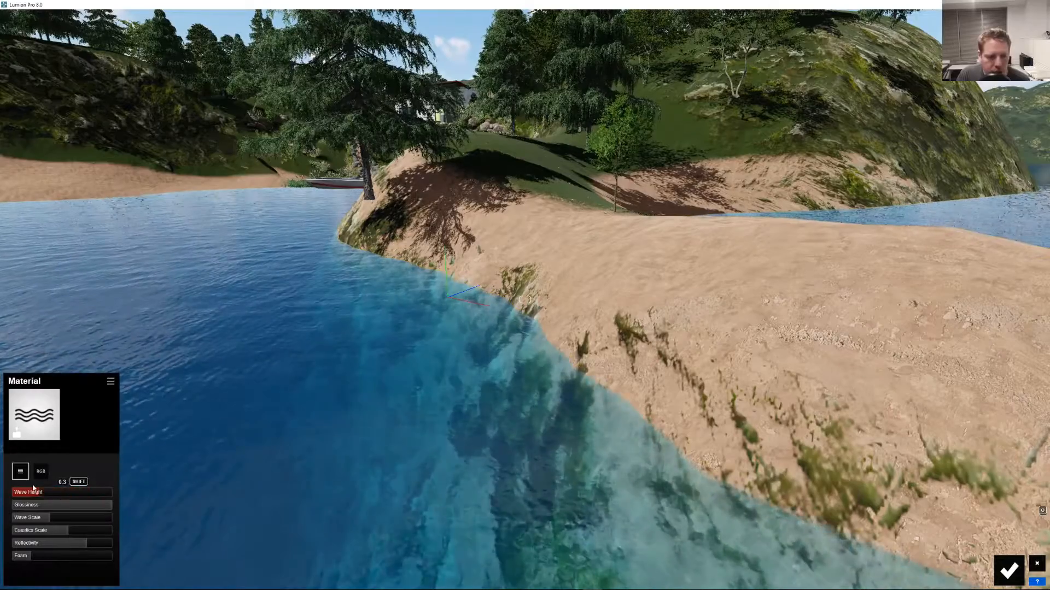
pyautogui.click(30, 518)
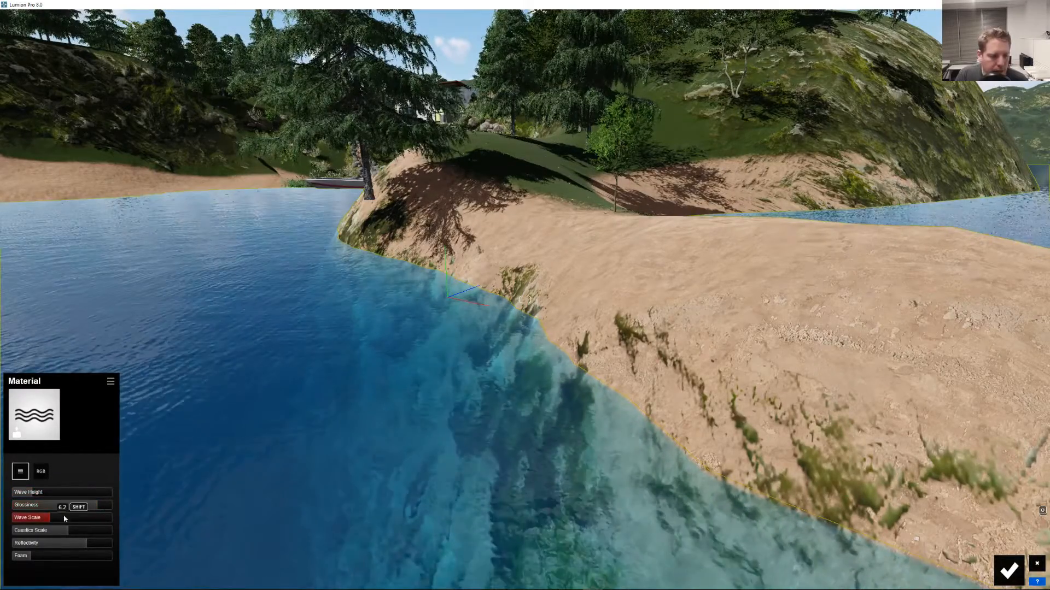
pyautogui.click(21, 471)
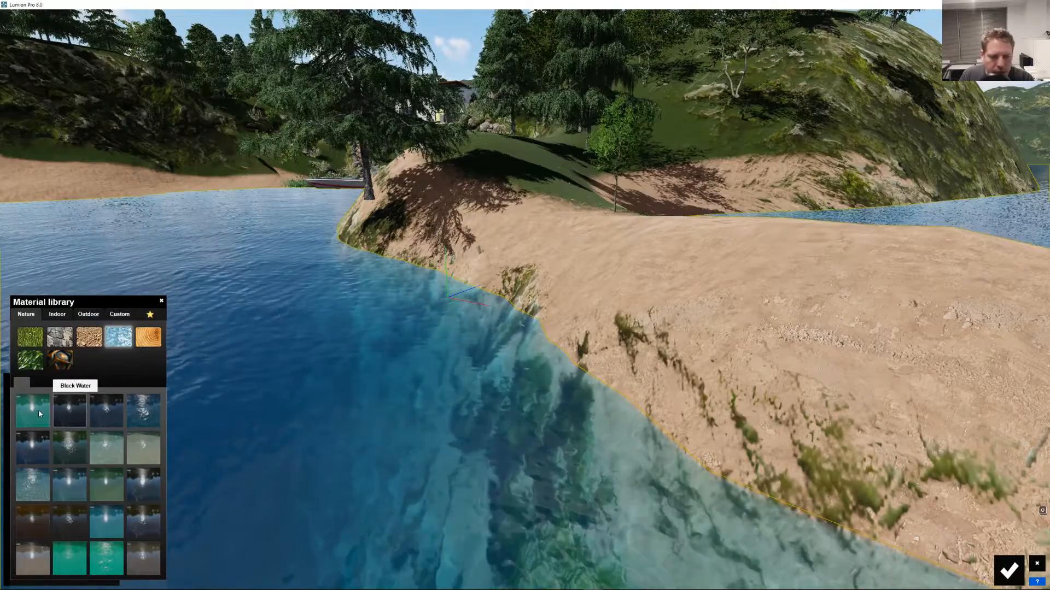
# Try Azure Pool, Calm Pond, Green Water, Clear Ocean, Reflecting Lake and another clear preset on the lake
pyautogui.click(33, 410)
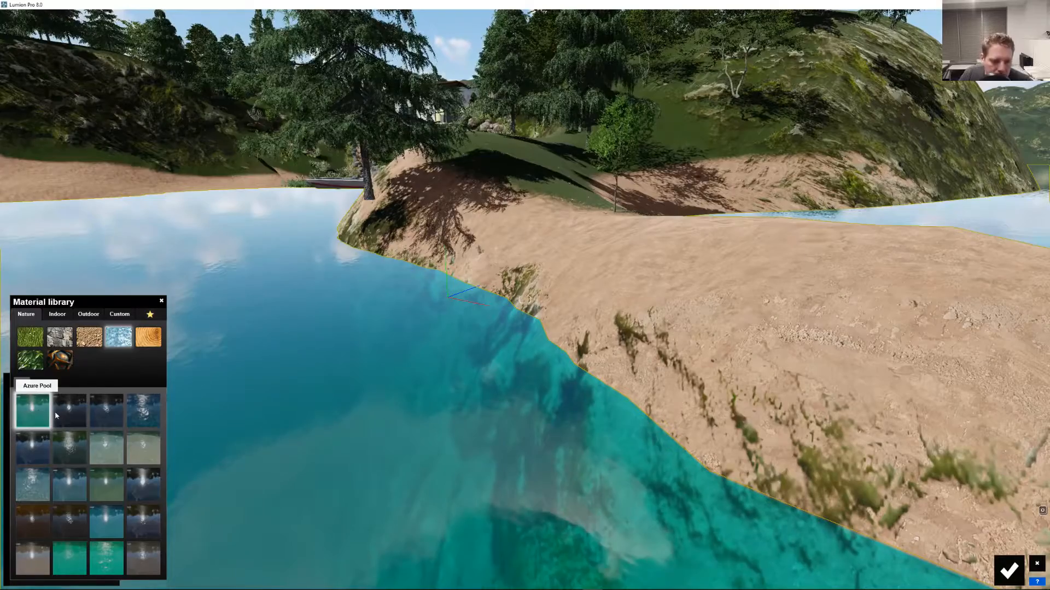
pyautogui.click(106, 409)
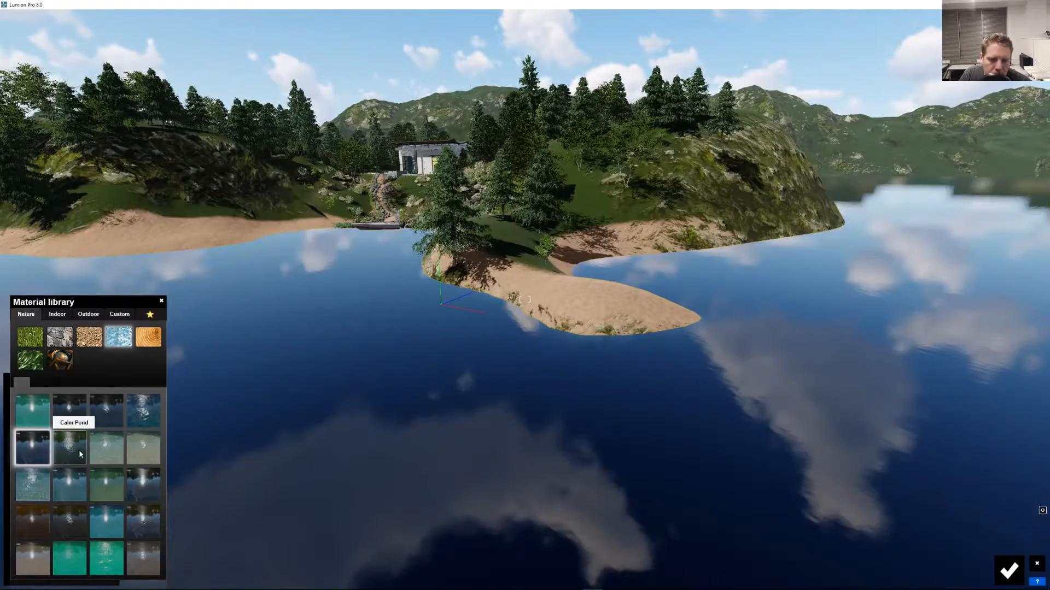
pyautogui.click(142, 447)
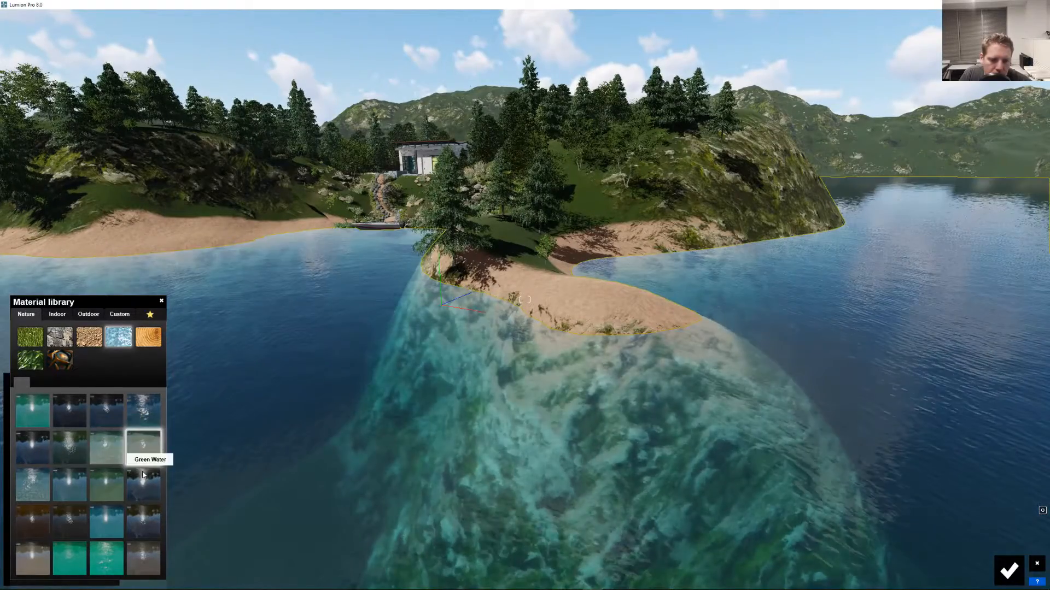
pyautogui.click(32, 483)
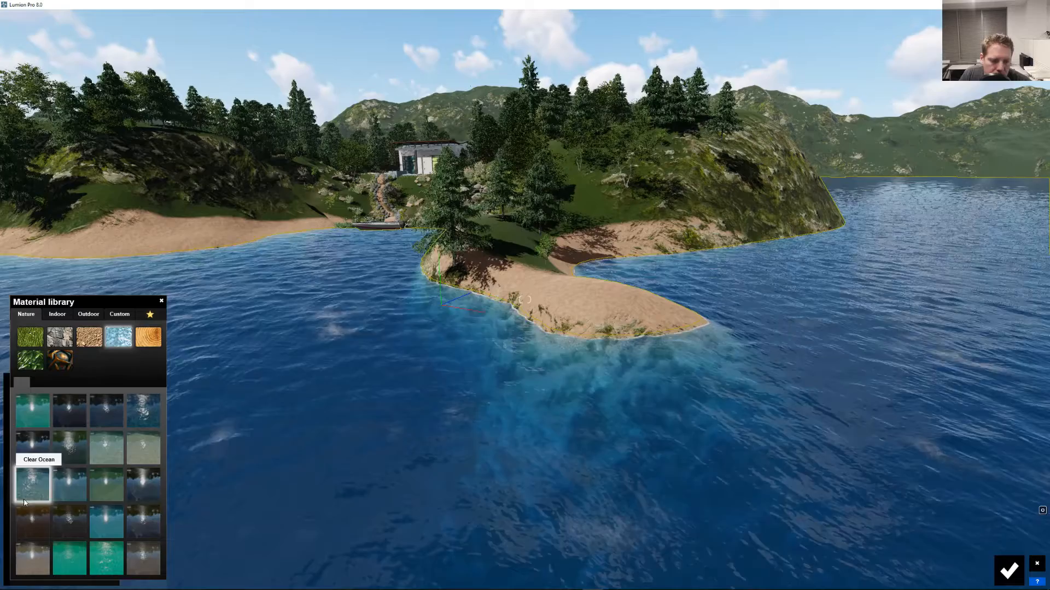
pyautogui.click(105, 521)
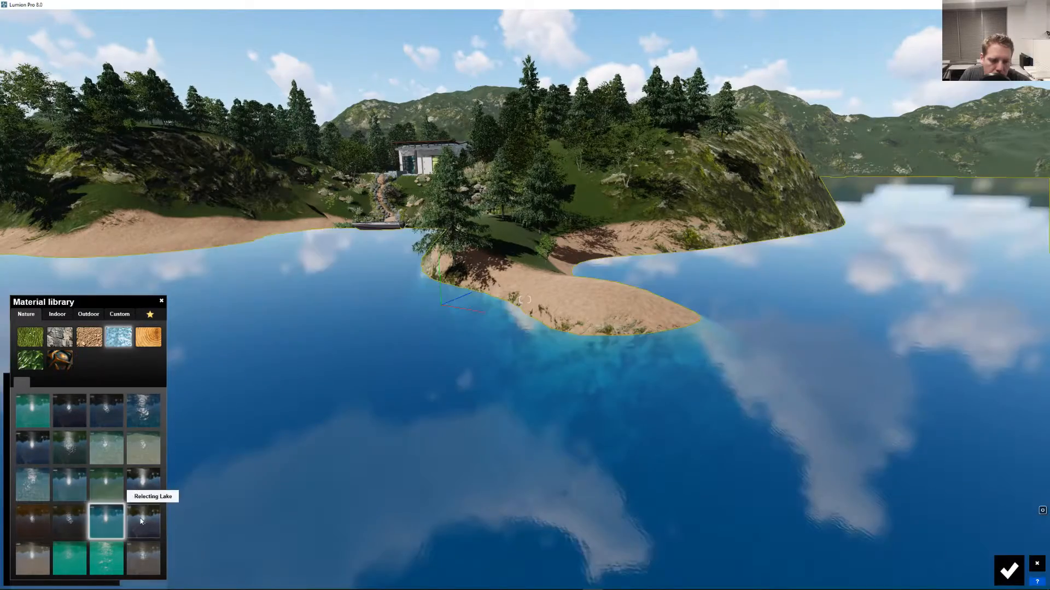
pyautogui.click(69, 558)
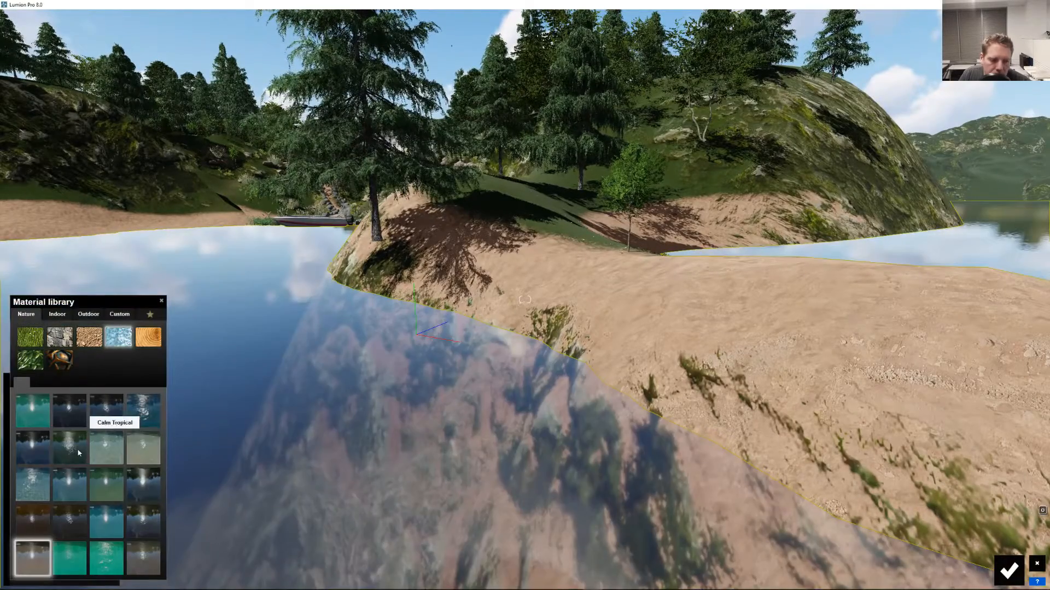
pyautogui.click(69, 447)
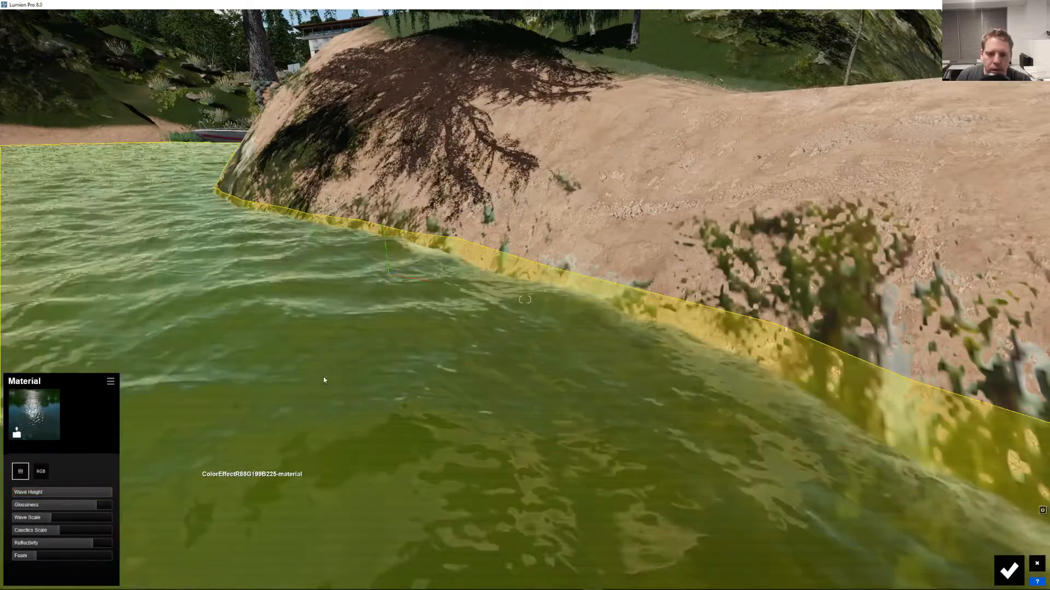
pyautogui.moveTo(319, 367)
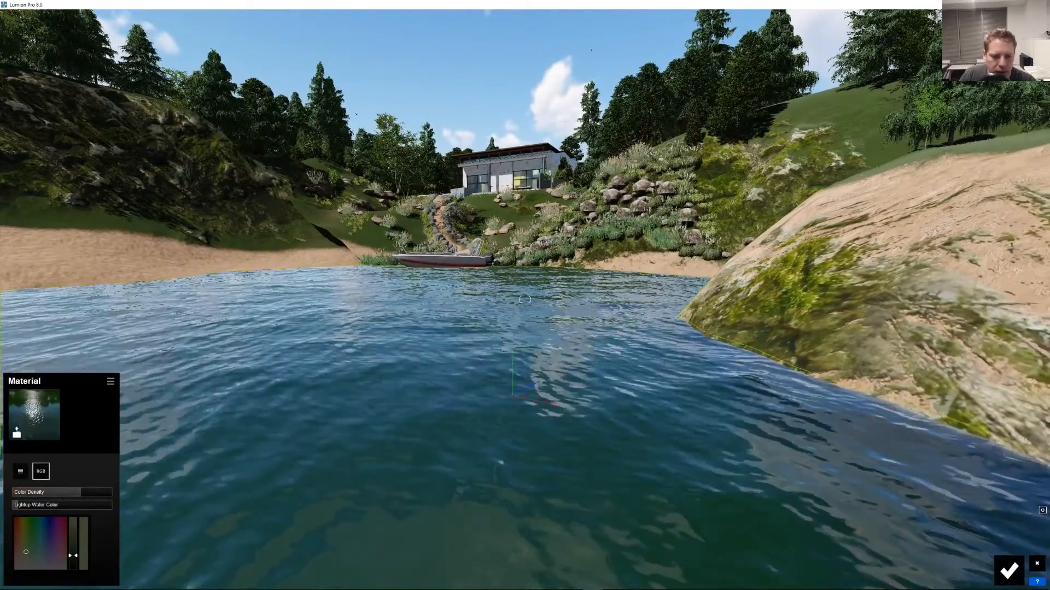
# Set the water's Color Density to 10.0 and adjust the Lightup Water Color
pyautogui.click(31, 414)
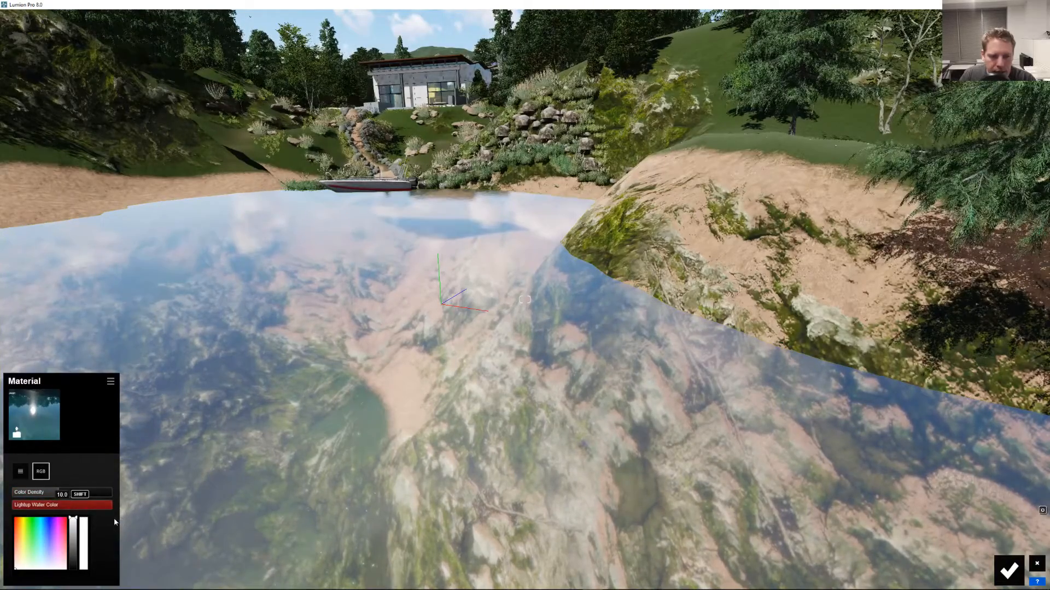
pyautogui.click(40, 561)
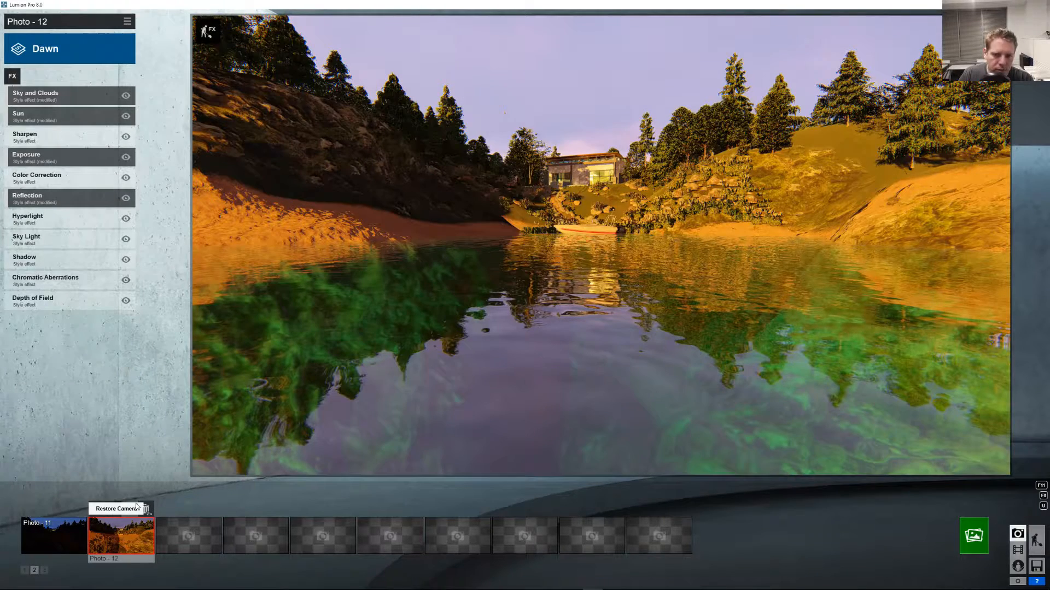
# Restore the Photo 12 camera view in photo mode
pyautogui.click(53, 535)
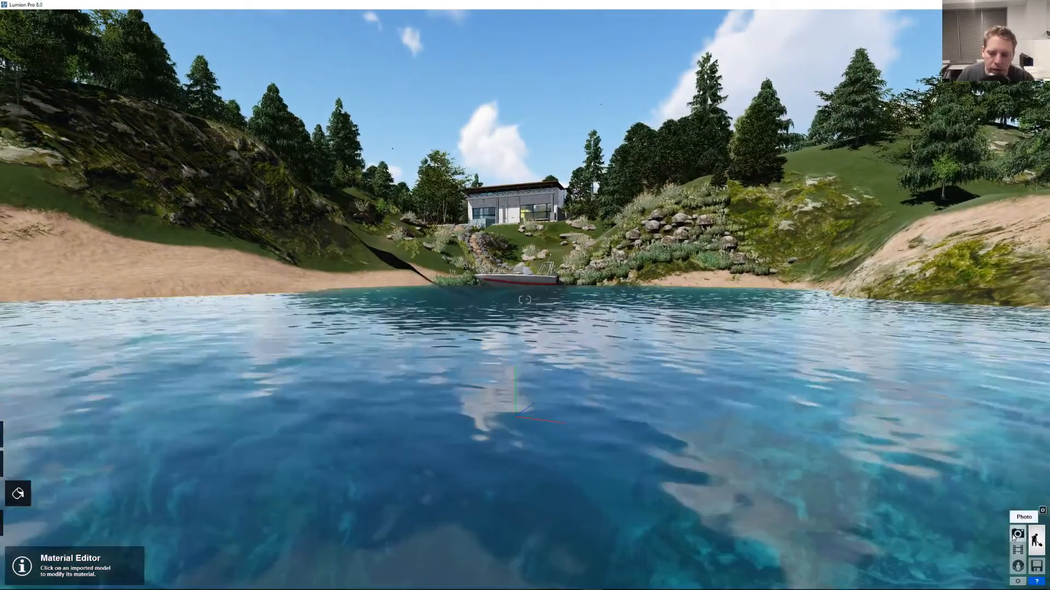
# Preview Photo 12, return to the scene with its camera and save the water material changes
pyautogui.click(1016, 533)
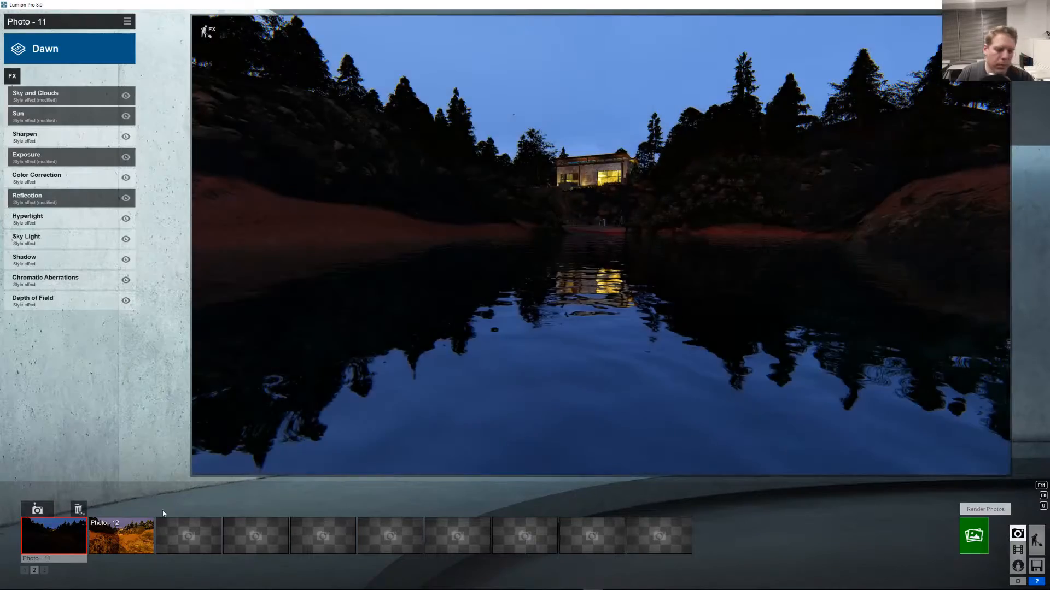
pyautogui.click(120, 536)
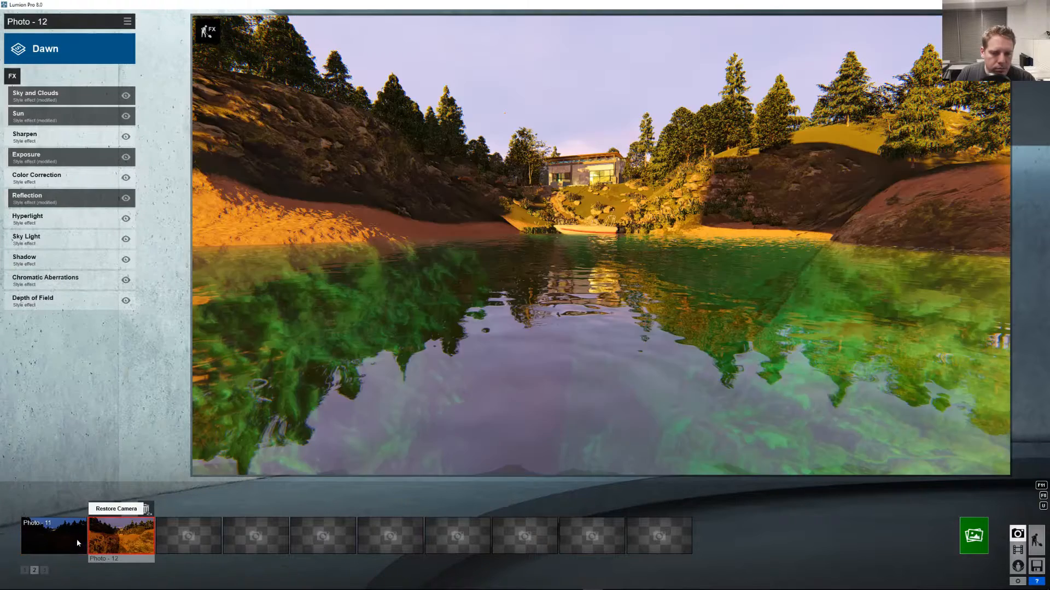
pyautogui.click(53, 535)
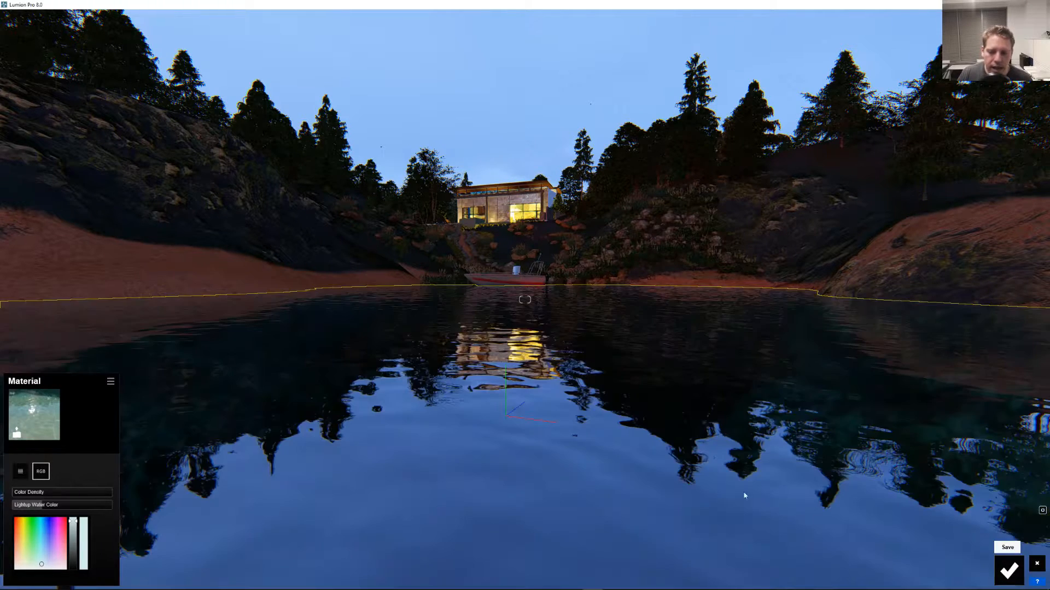
pyautogui.click(1008, 571)
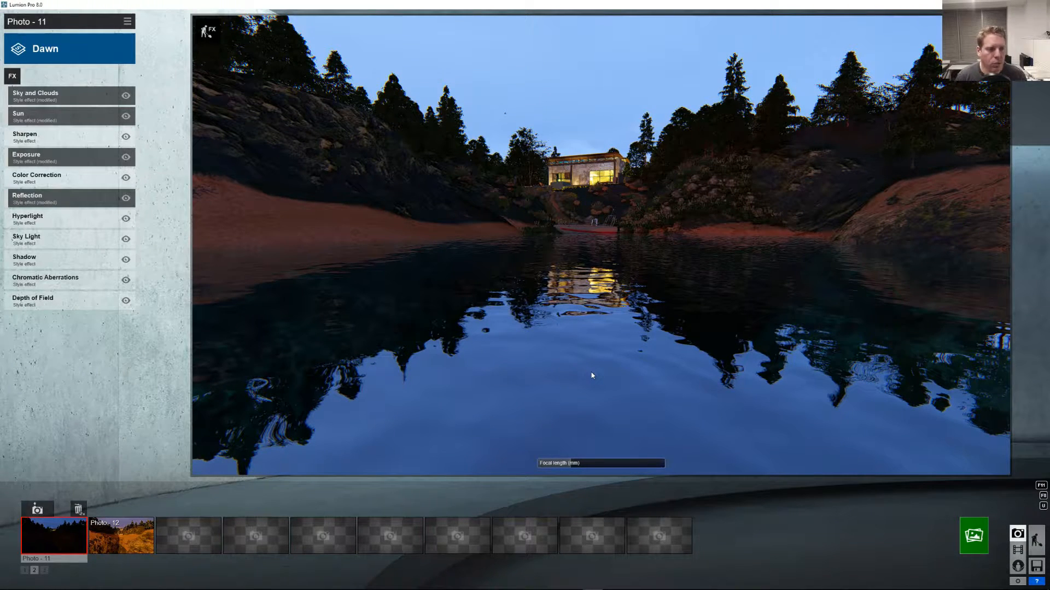
pyautogui.moveTo(79, 200)
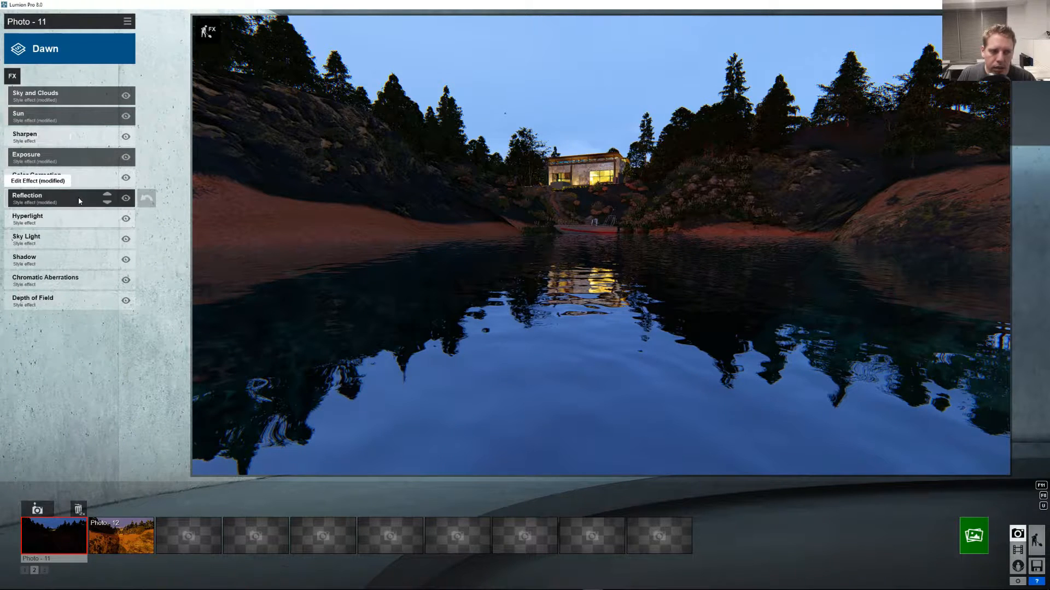
# In Photo 11's Reflection effect, toggle Speedray reflections off and back on for comparison
pyautogui.click(36, 199)
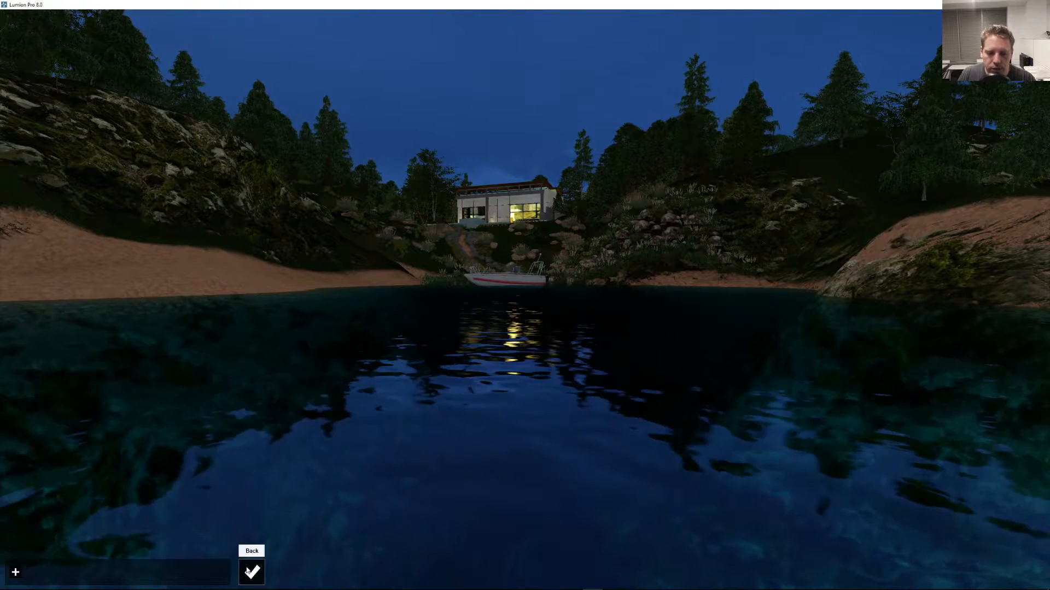
pyautogui.click(251, 572)
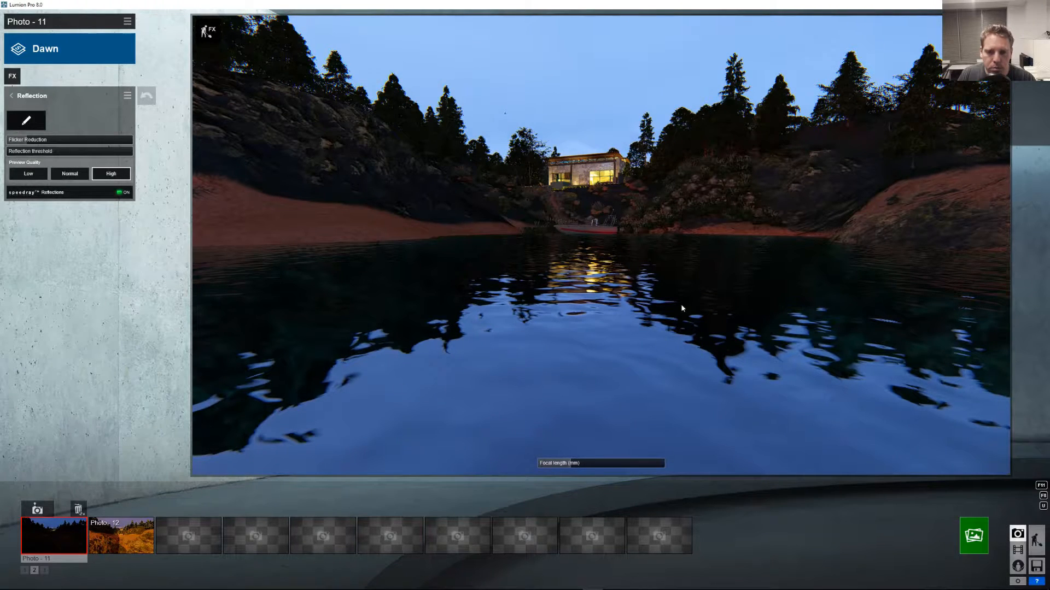
pyautogui.moveTo(462, 341)
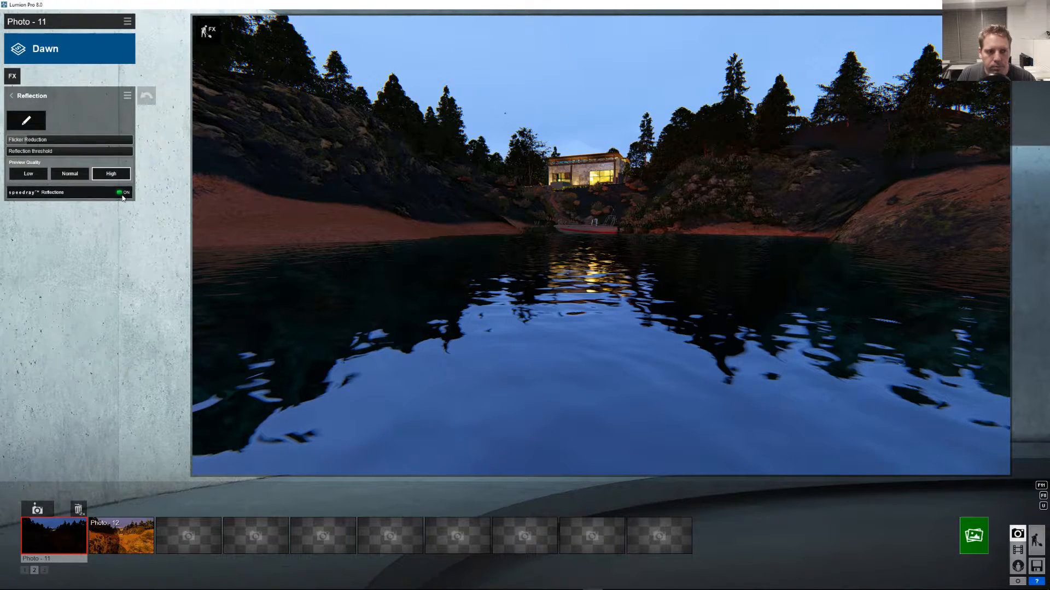
pyautogui.click(122, 193)
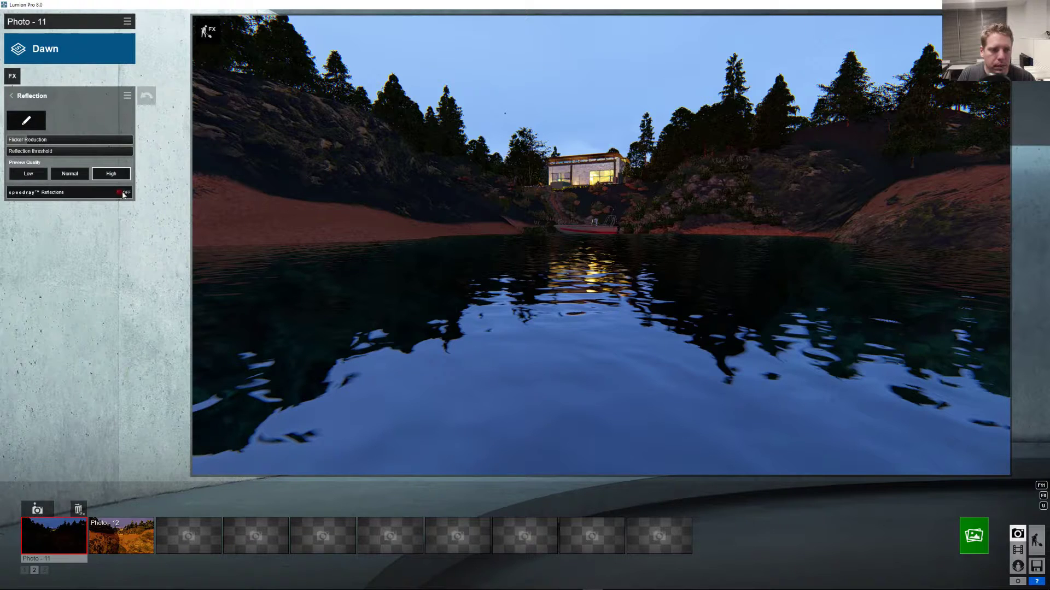
pyautogui.click(122, 193)
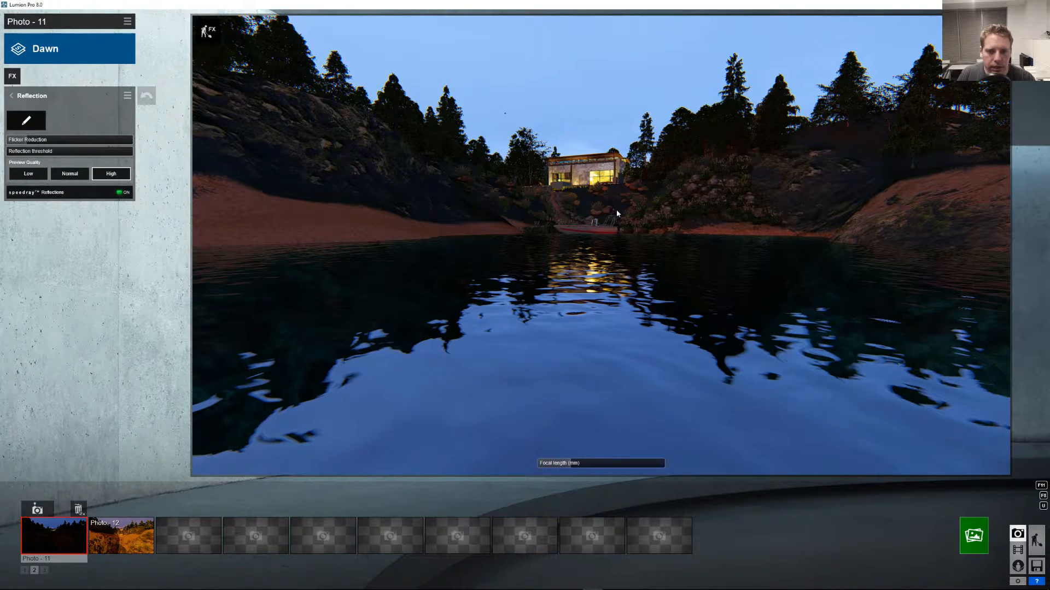
pyautogui.moveTo(646, 340)
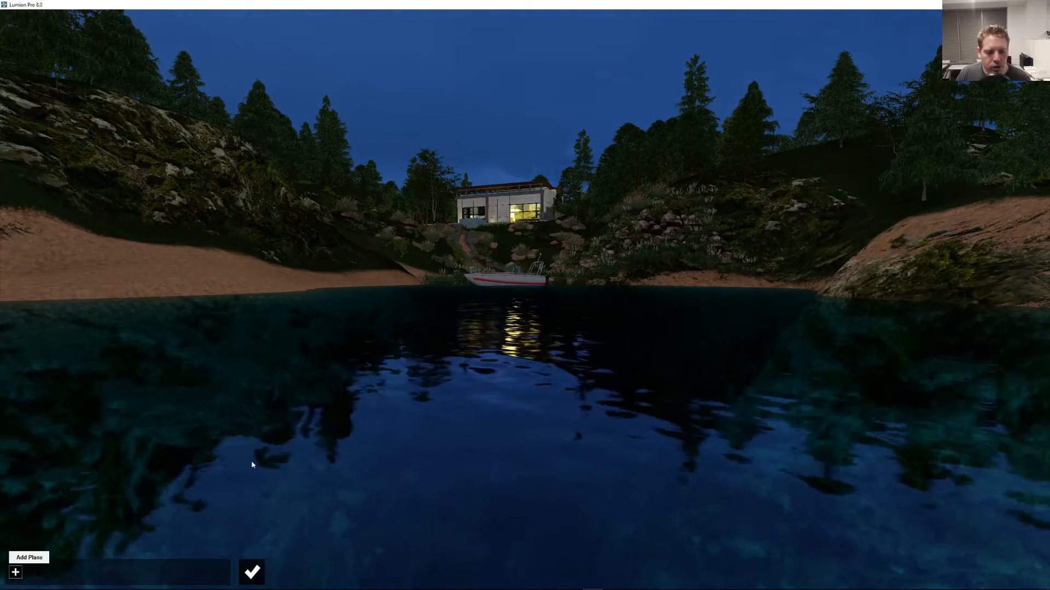
# Add a reflection plane on the lake's water surface and confirm it
pyautogui.click(14, 572)
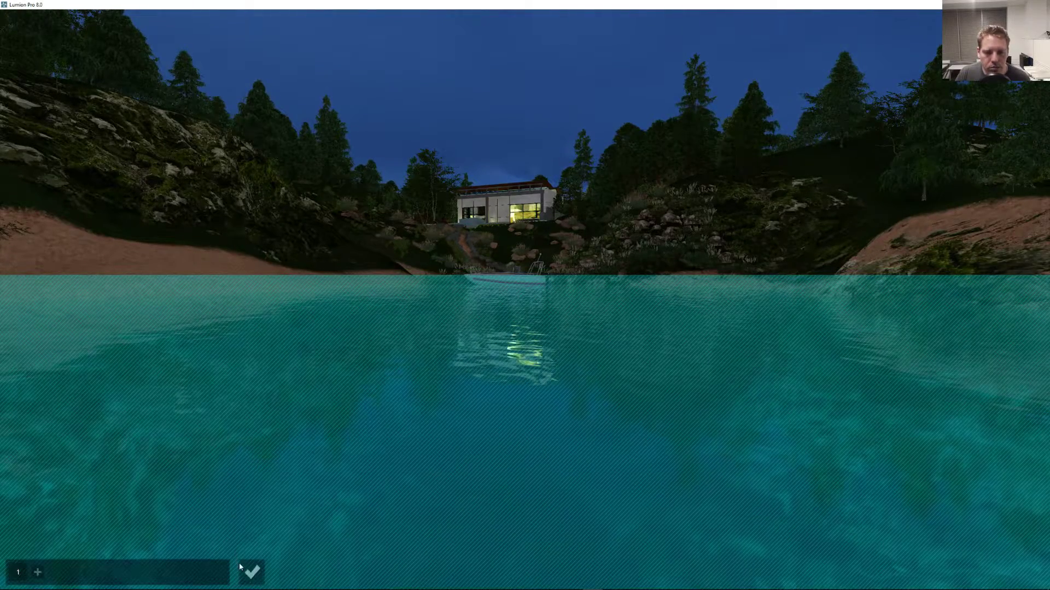
pyautogui.click(250, 572)
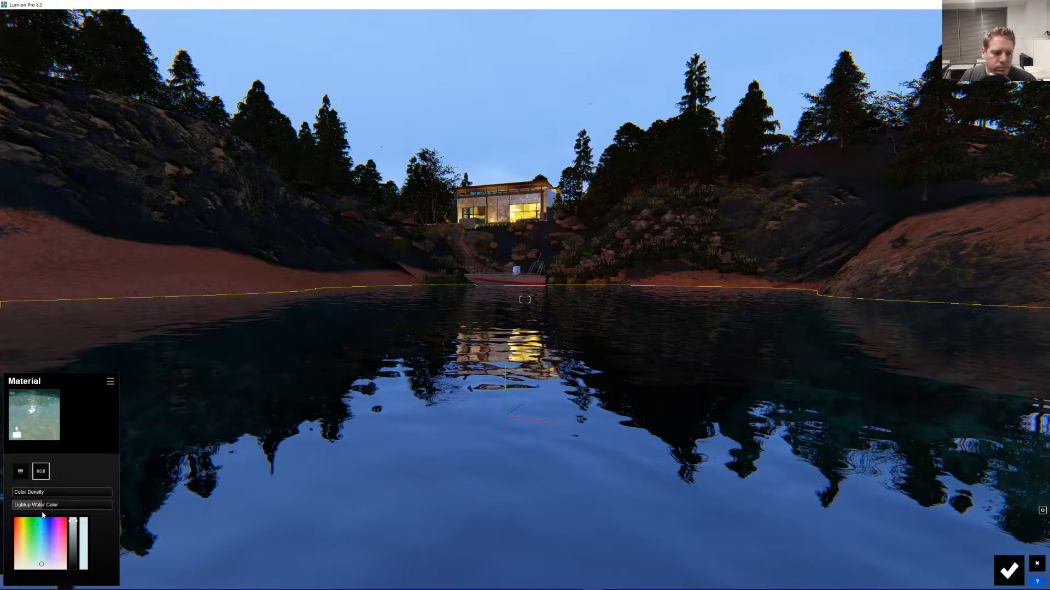
# Raise the water material's Reflectivity to near maximum and save the material
pyautogui.click(20, 472)
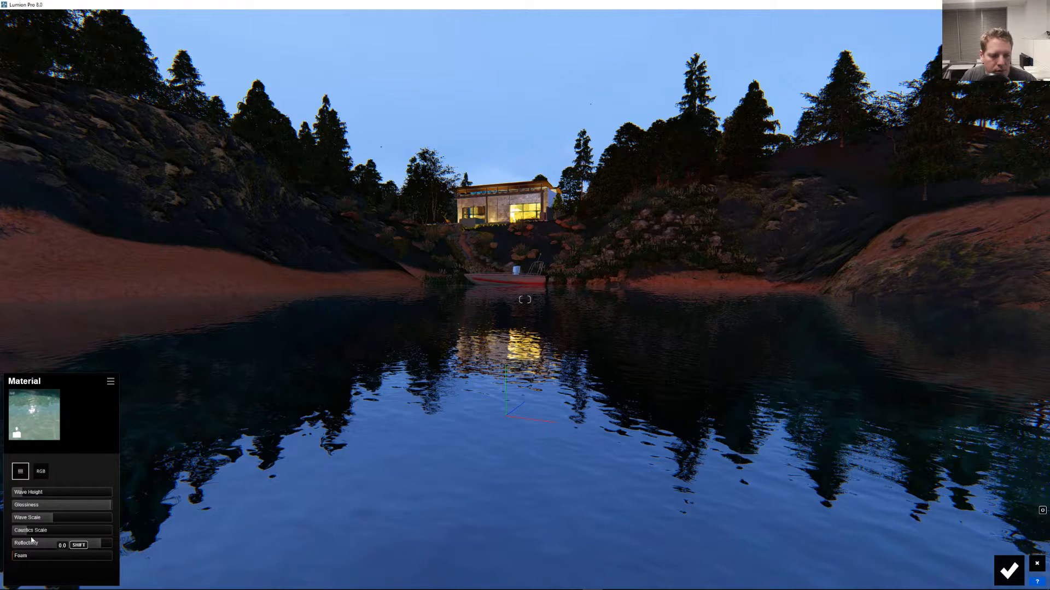
pyautogui.click(28, 518)
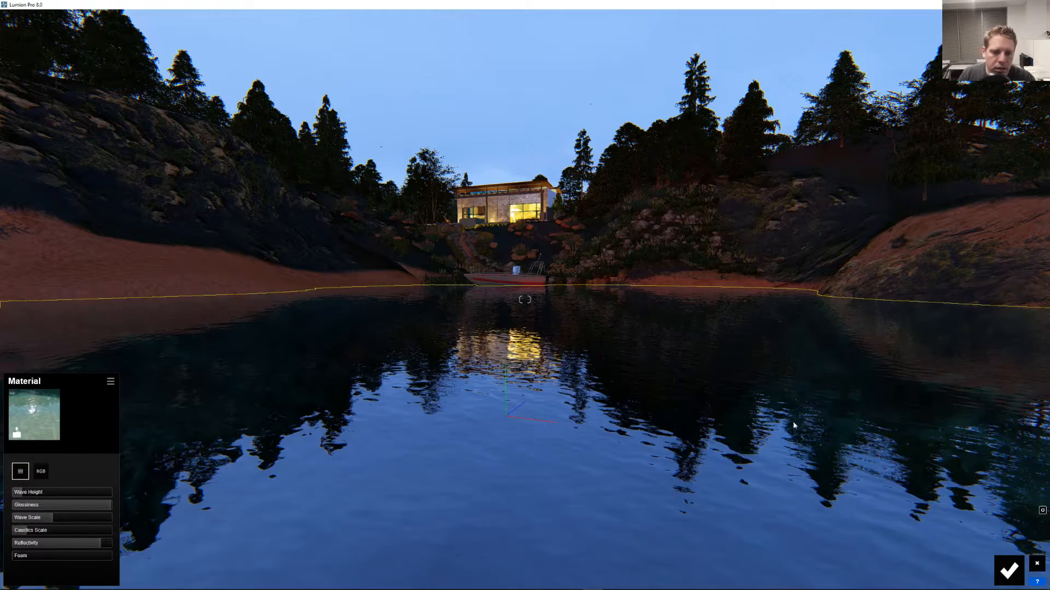
pyautogui.moveTo(1008, 570)
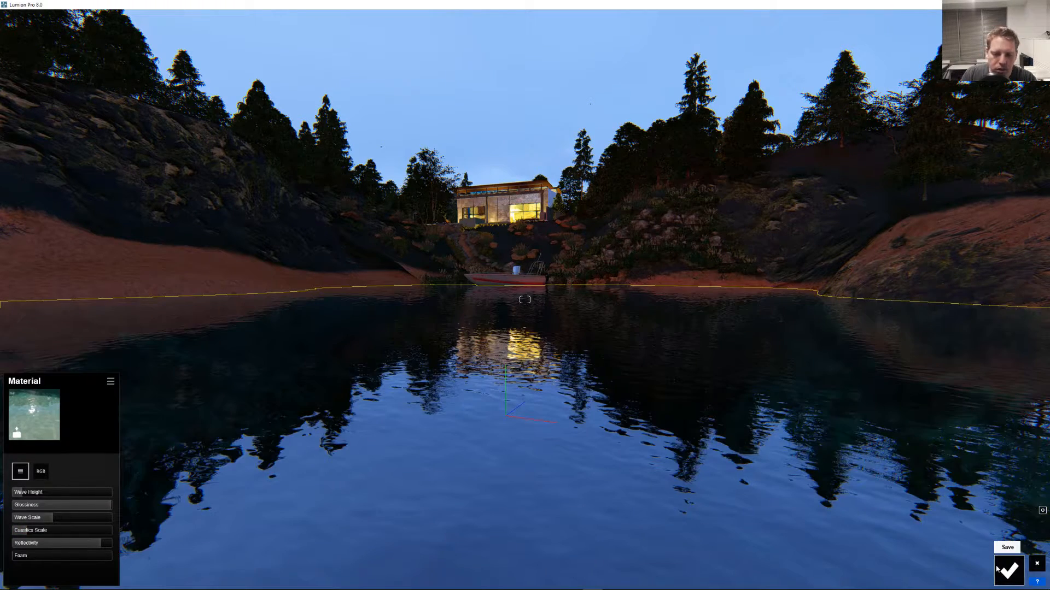
pyautogui.click(1008, 569)
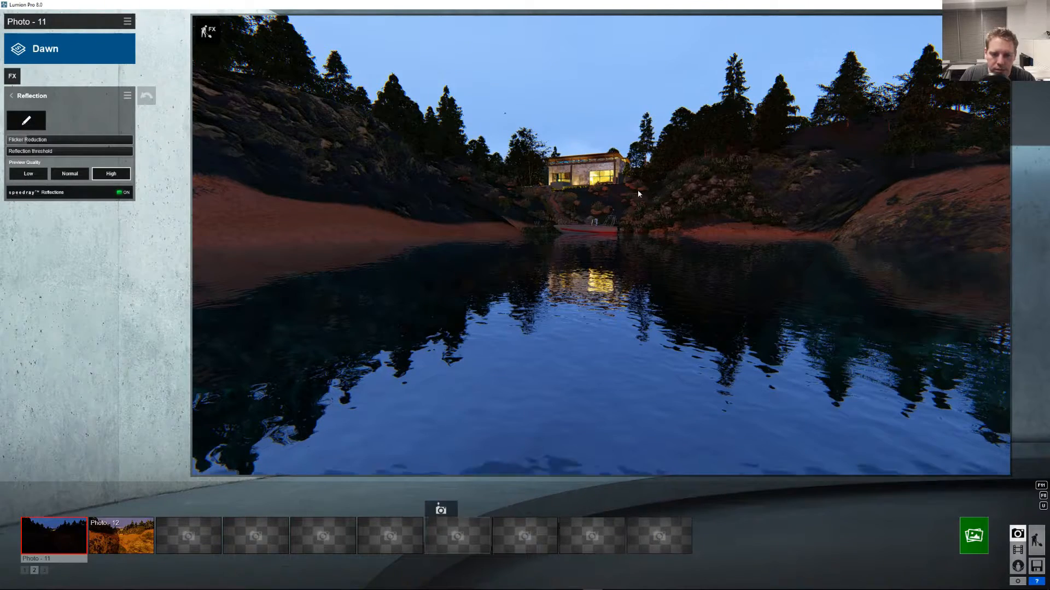
# Return to the scene and show the Nature water presets for the lake material
pyautogui.click(120, 536)
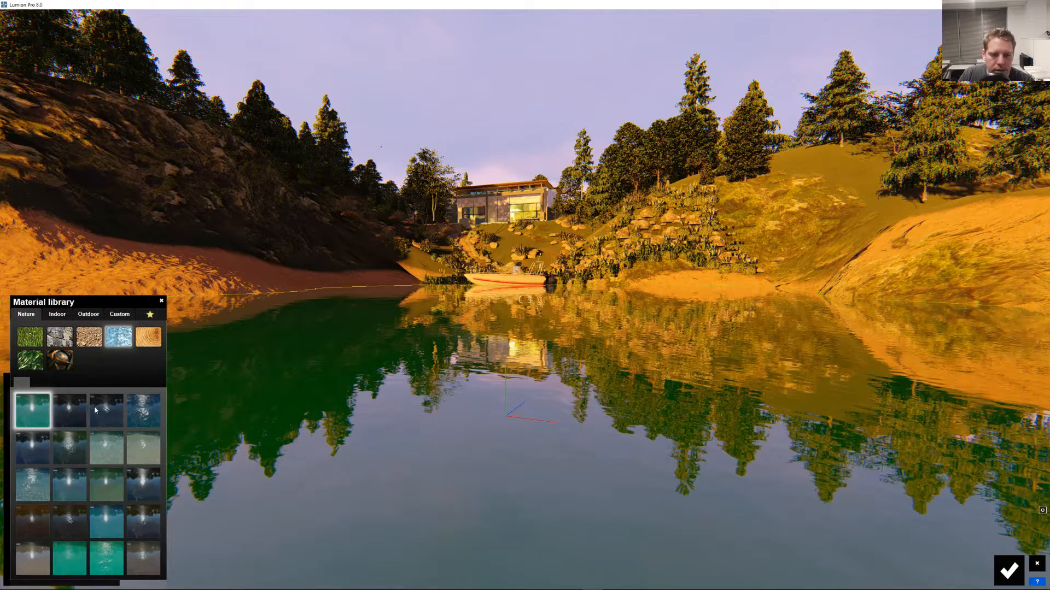
# Try the Blue Lake, Blue Ocean, Calm Blue, Calm Pond, Clear Lake, Clear Ocean and Clear Pool presets on the lake
pyautogui.click(105, 409)
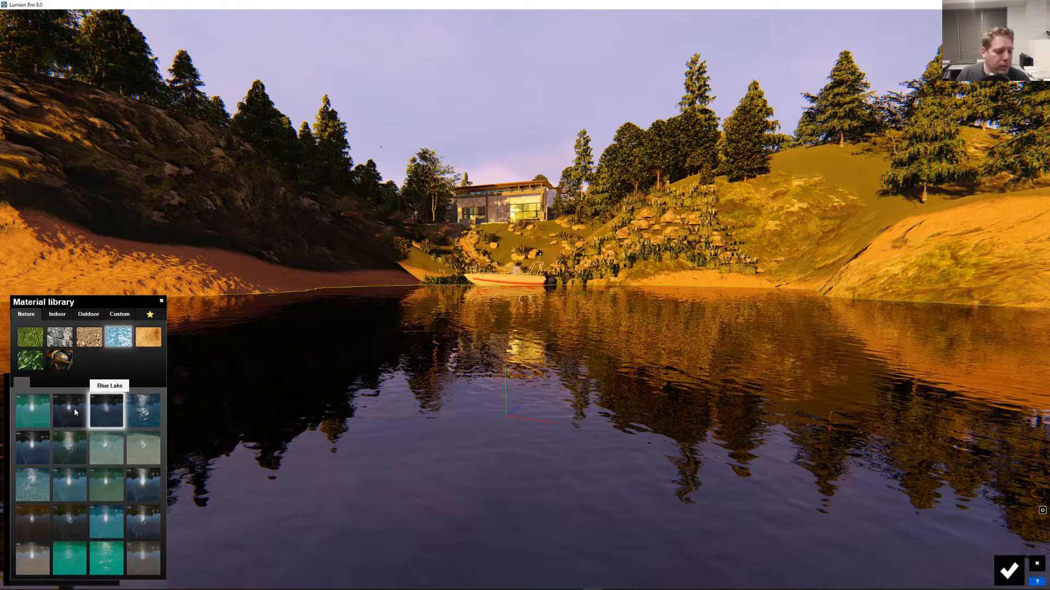
pyautogui.moveTo(65, 409)
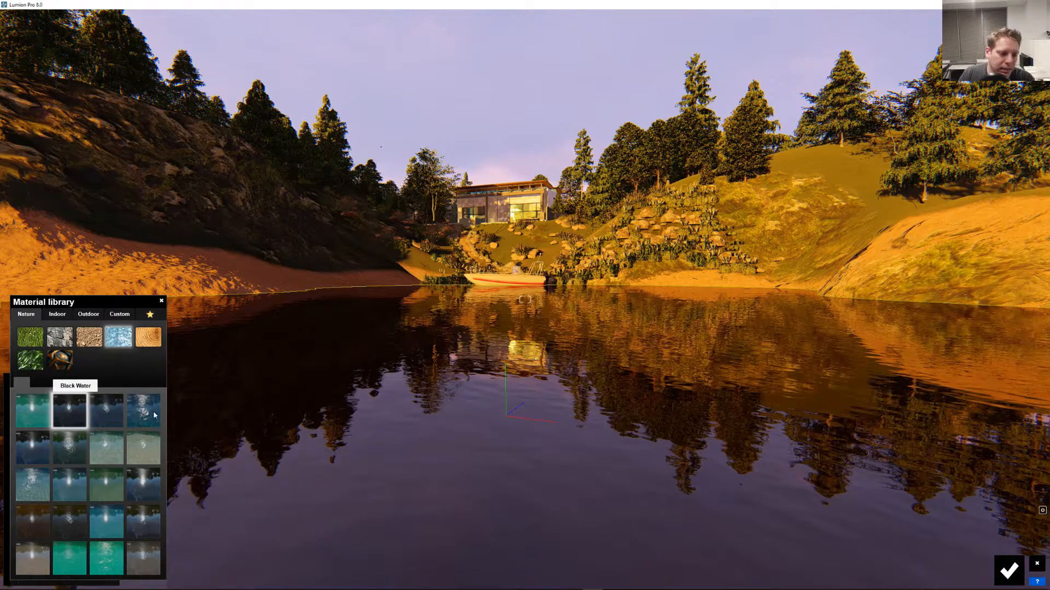
pyautogui.click(143, 410)
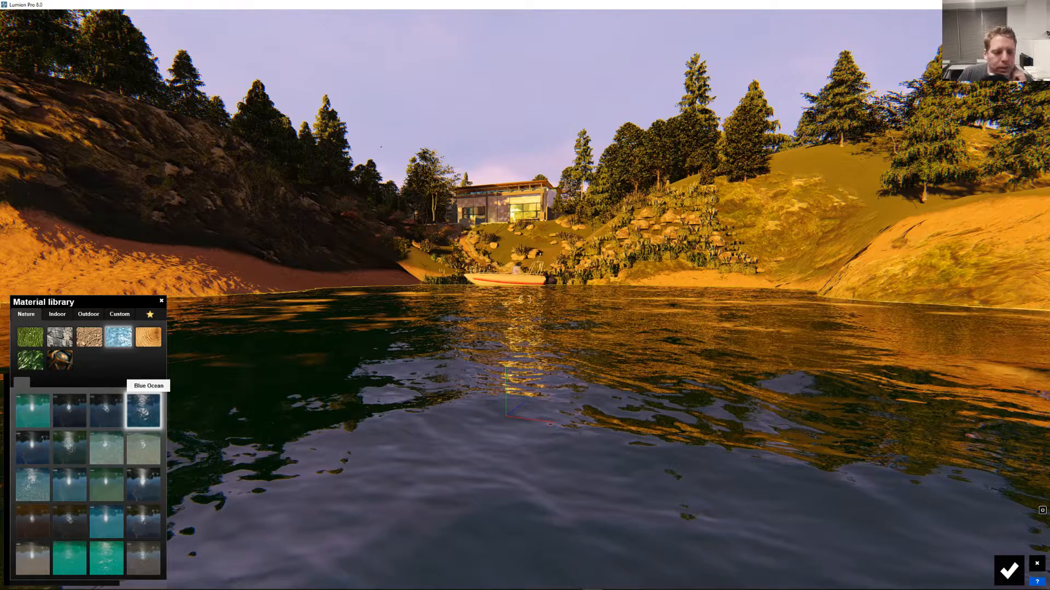
pyautogui.click(30, 447)
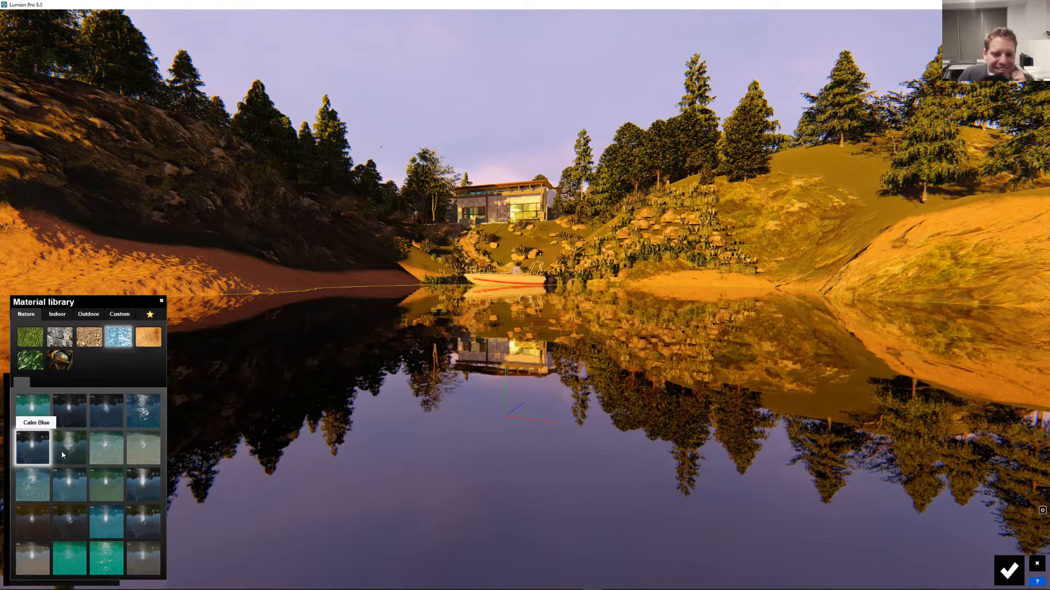
pyautogui.click(68, 447)
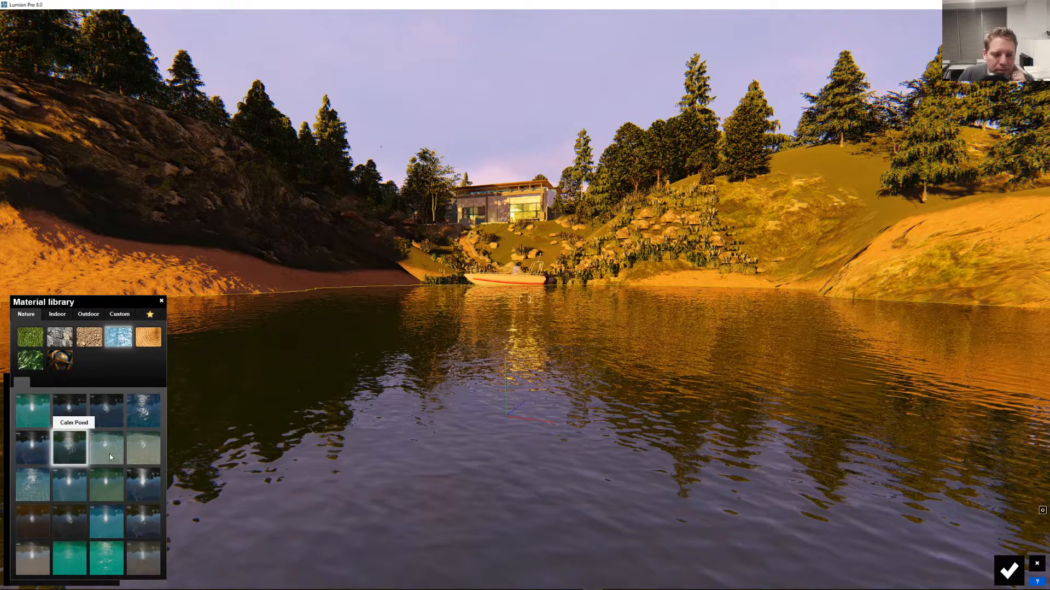
pyautogui.click(105, 447)
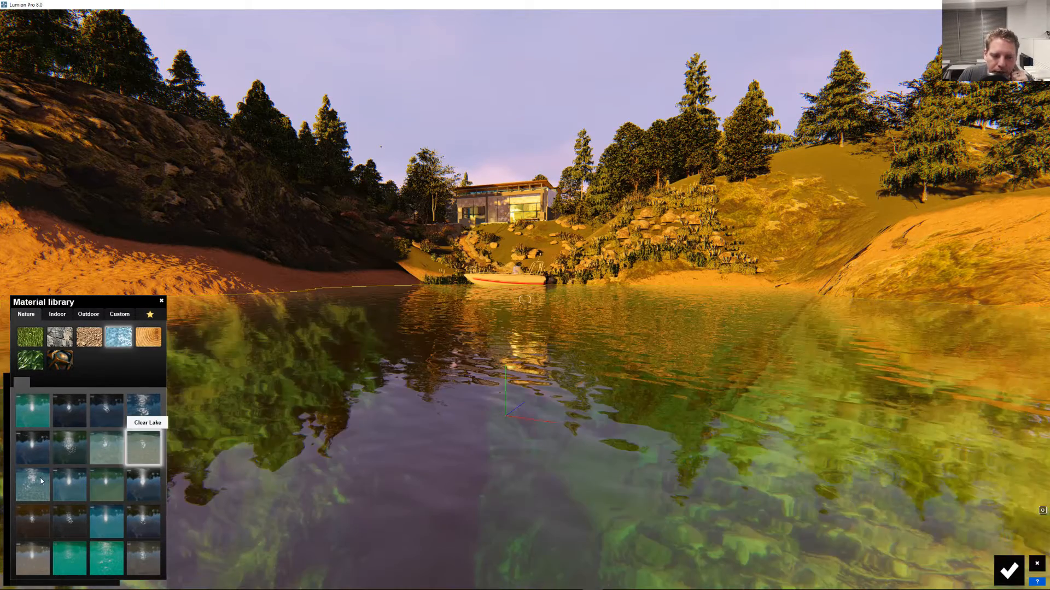
pyautogui.click(30, 484)
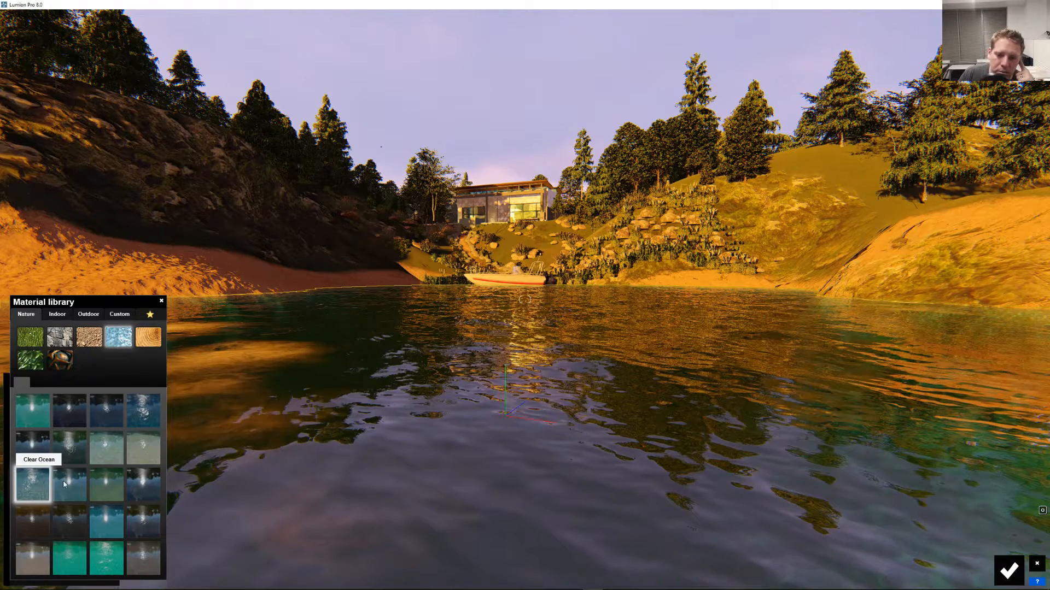
pyautogui.click(69, 483)
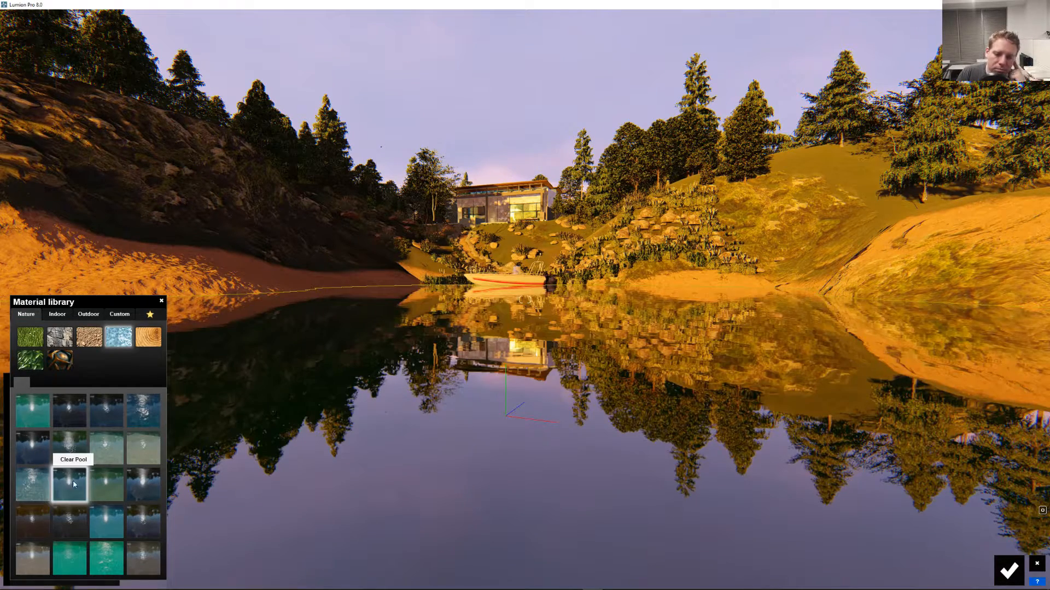
pyautogui.moveTo(137, 483)
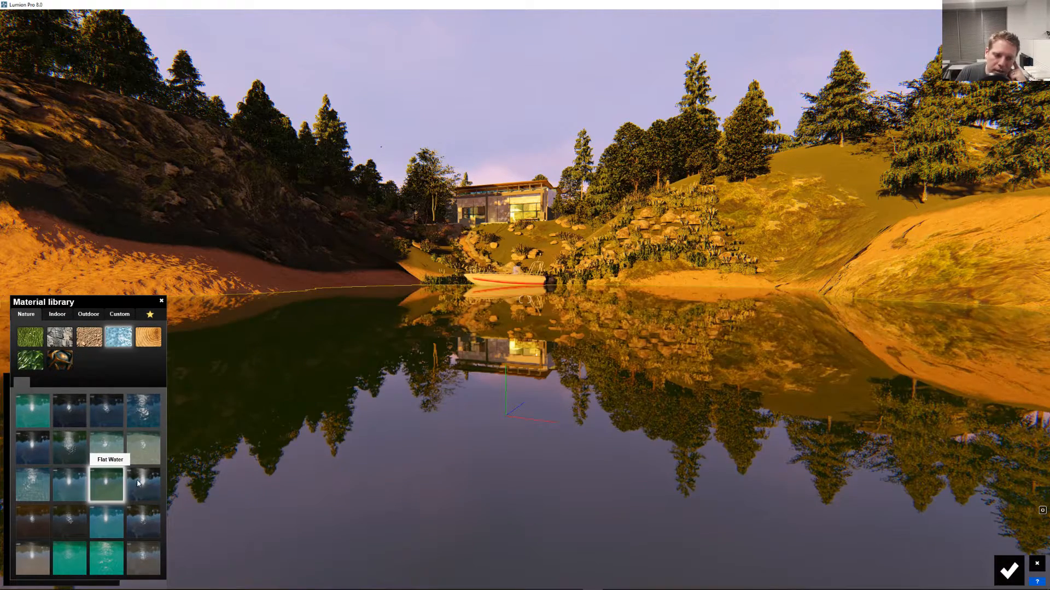
# Try Reflecting Lake, Murky Lake, Tropical Ocean and other presets, then settle on Clear Ocean water
pyautogui.click(146, 484)
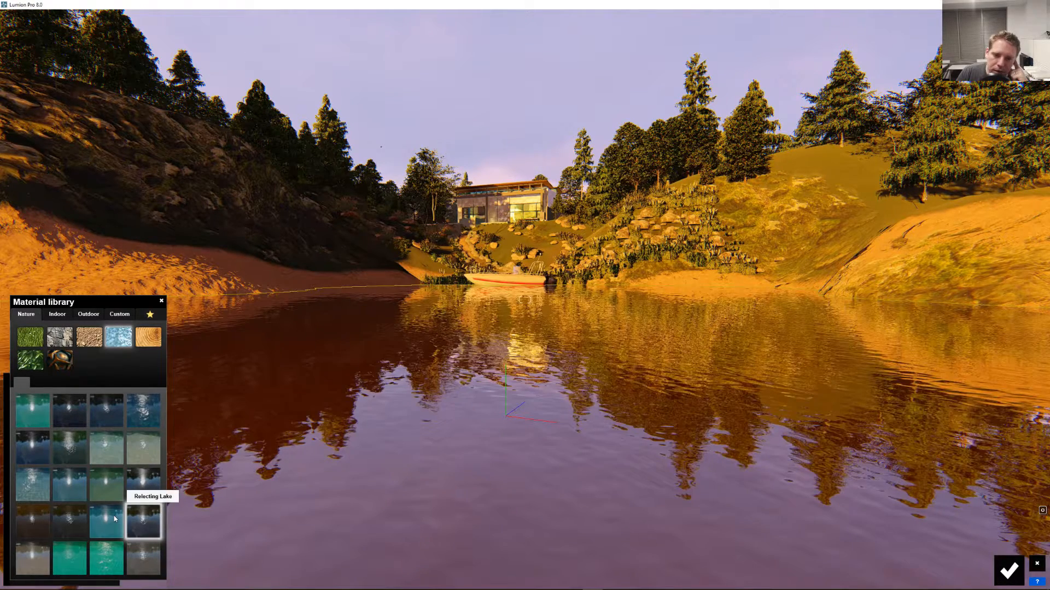
pyautogui.click(67, 522)
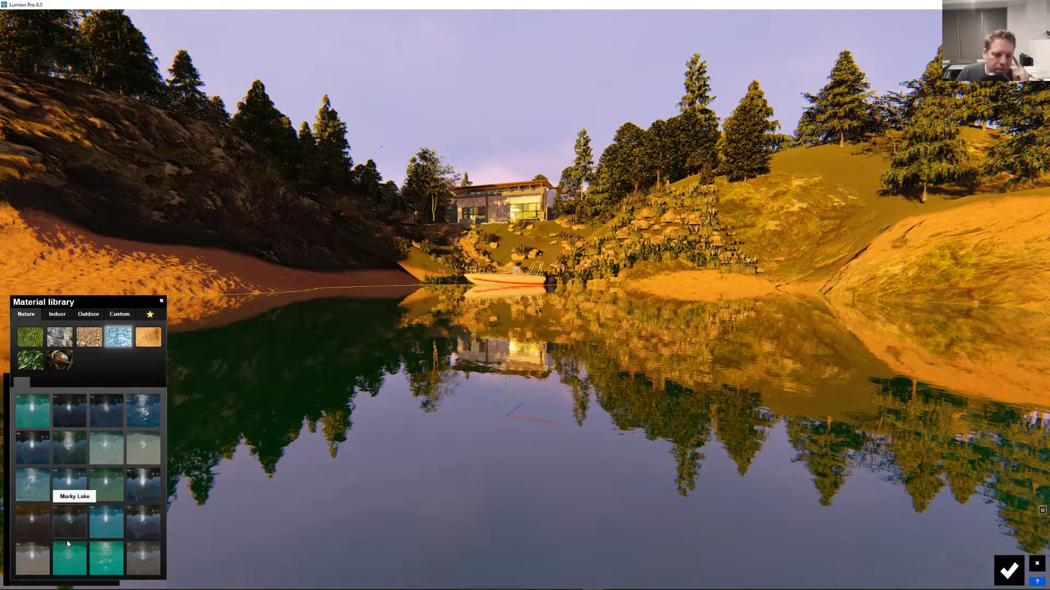
pyautogui.click(30, 558)
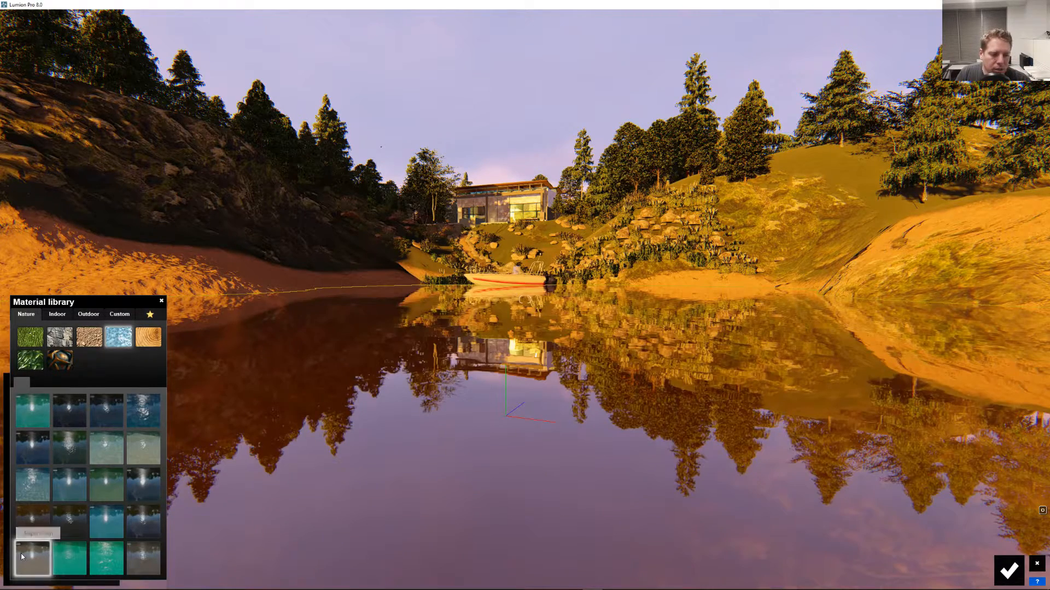
pyautogui.moveTo(79, 565)
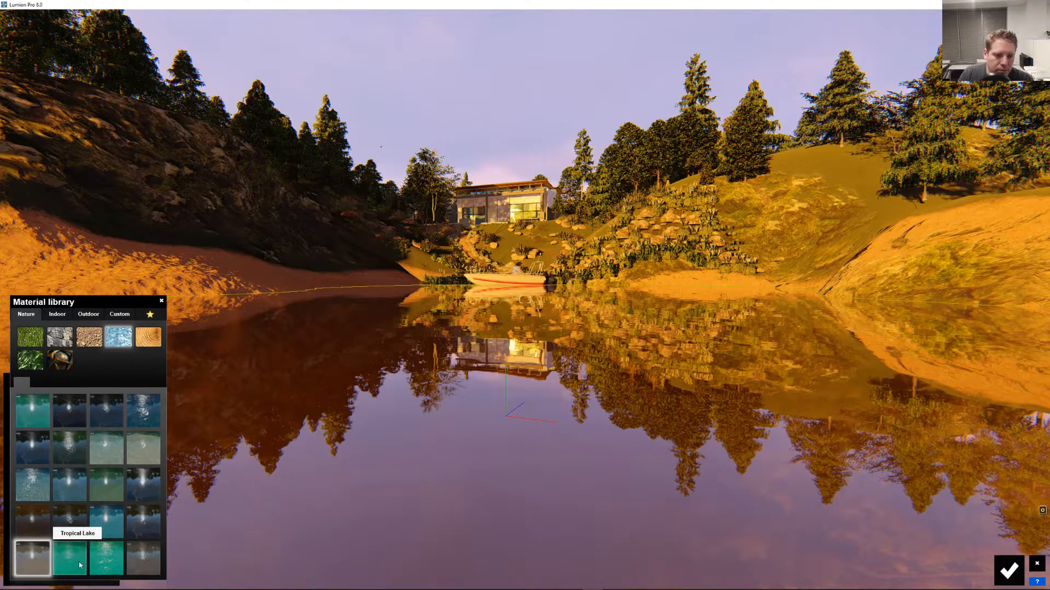
pyautogui.click(105, 558)
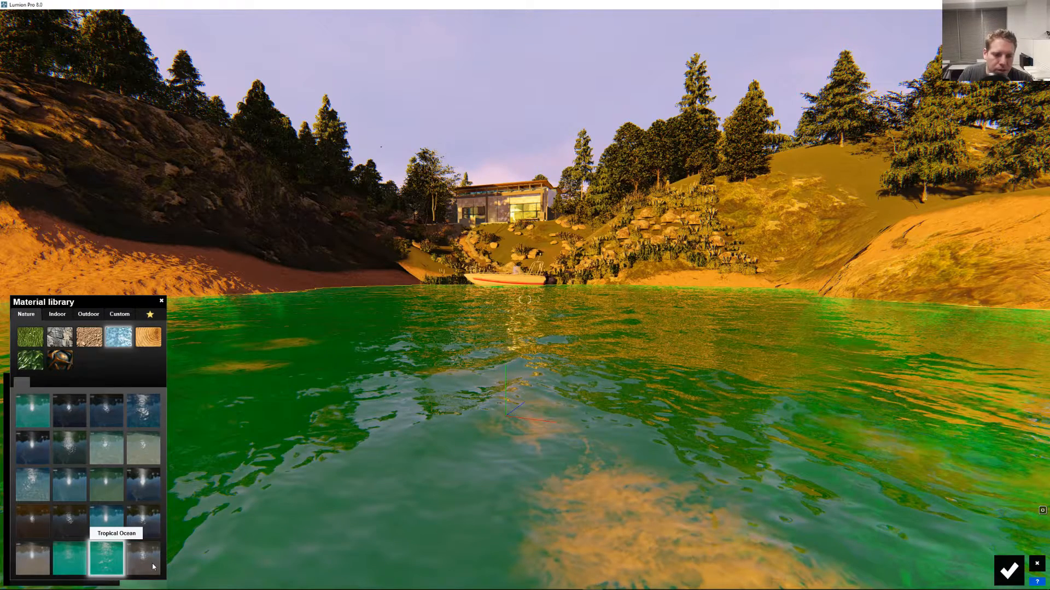
pyautogui.click(142, 559)
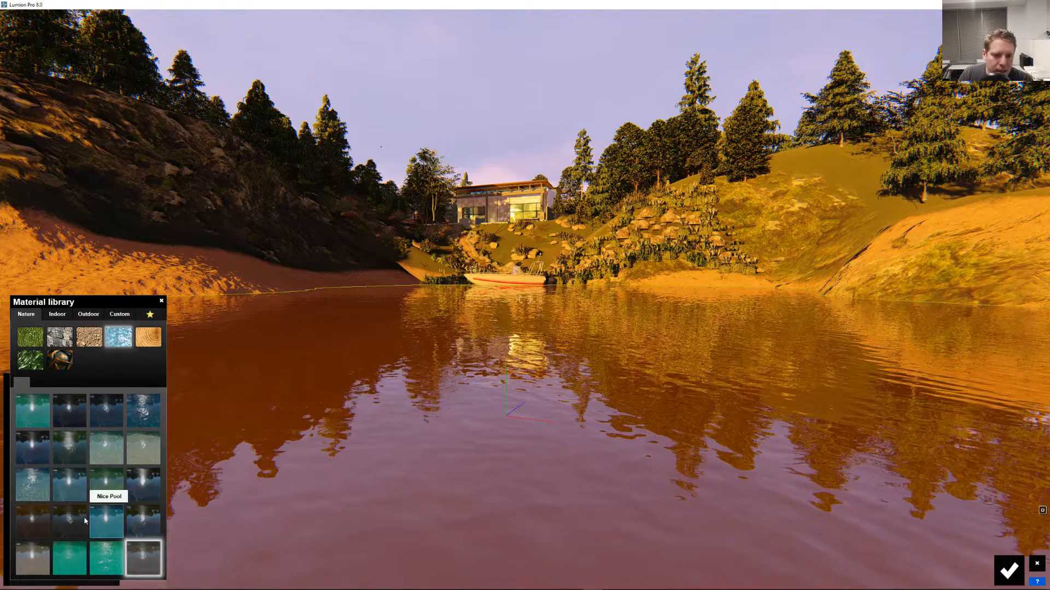
pyautogui.moveTo(48, 534)
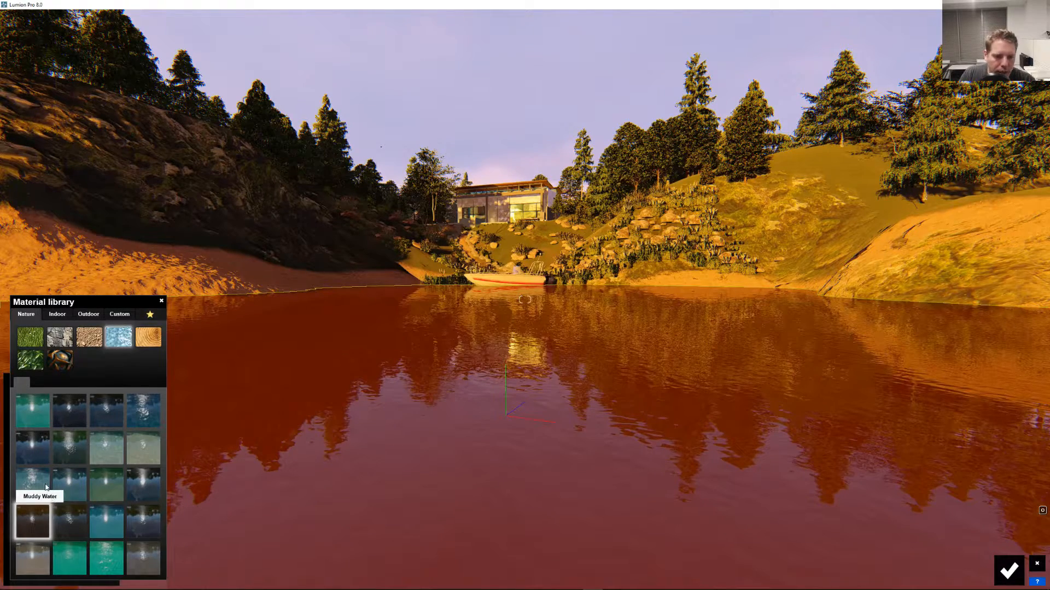
pyautogui.click(31, 483)
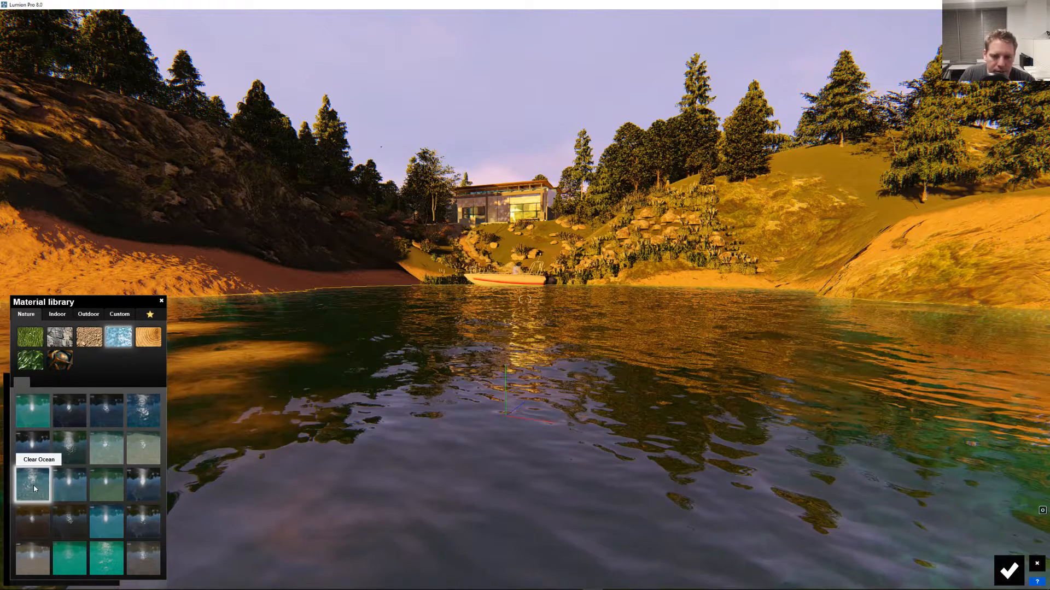
pyautogui.moveTo(78, 455)
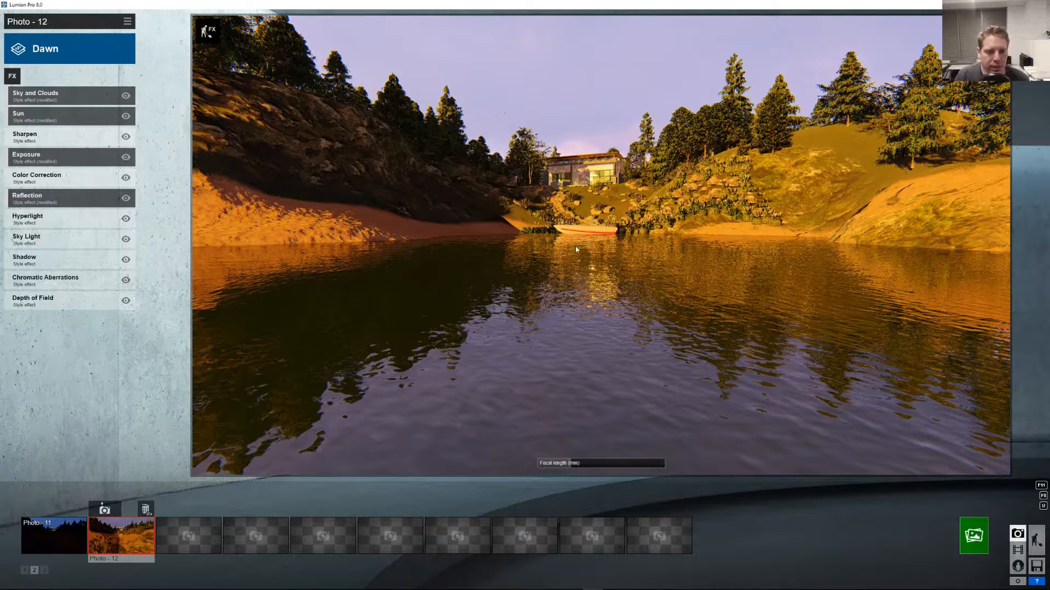
pyautogui.moveTo(775, 268)
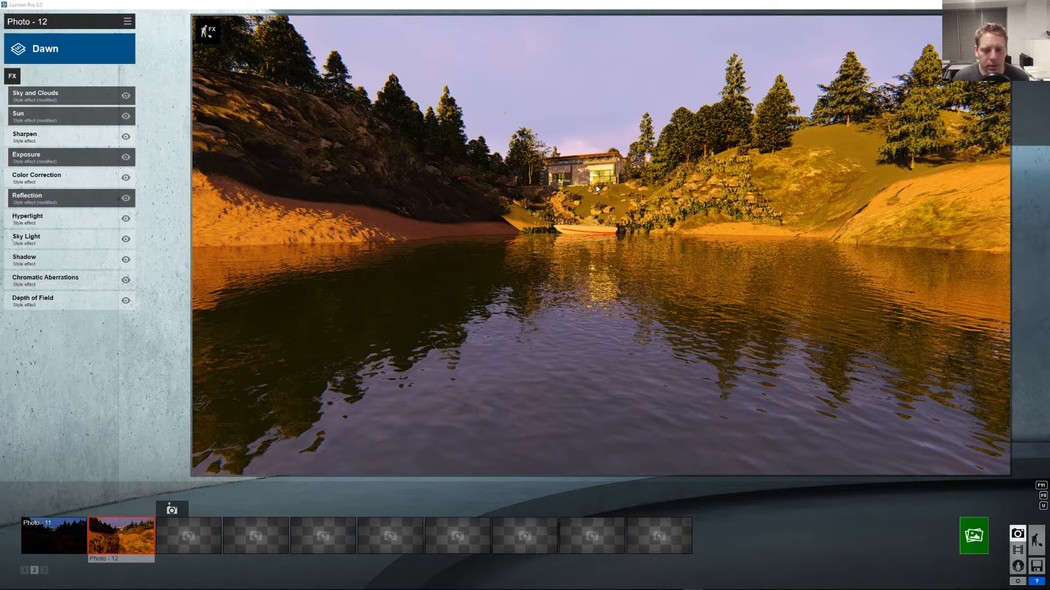
pyautogui.moveTo(646, 193)
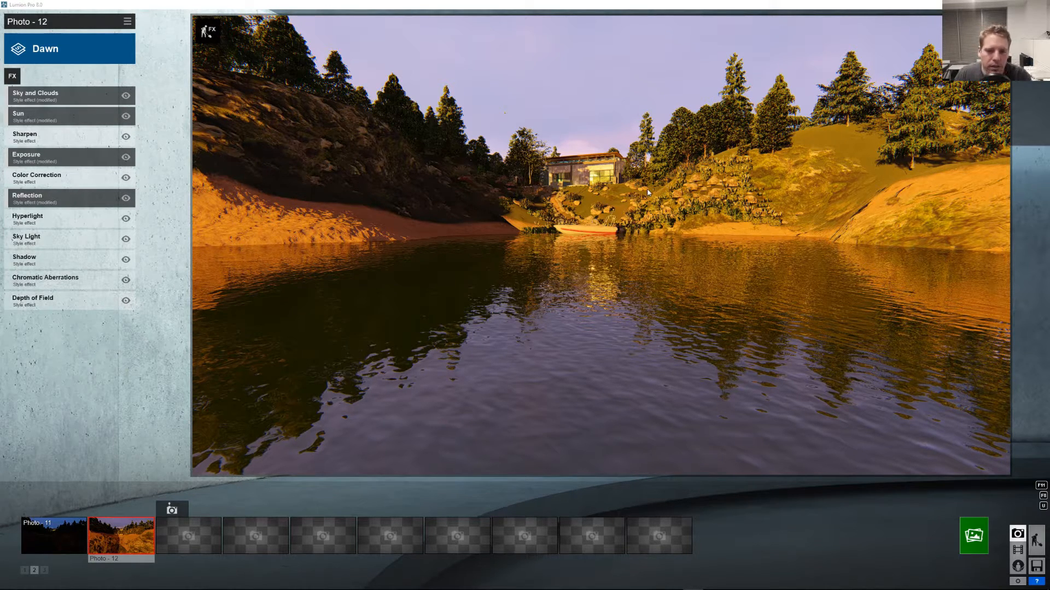
pyautogui.moveTo(536, 203)
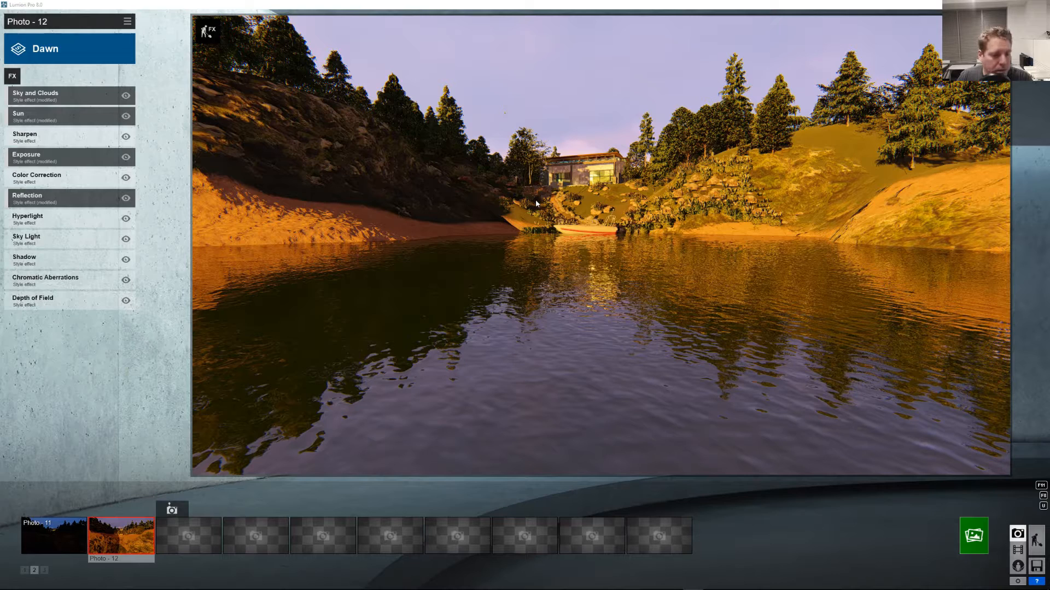